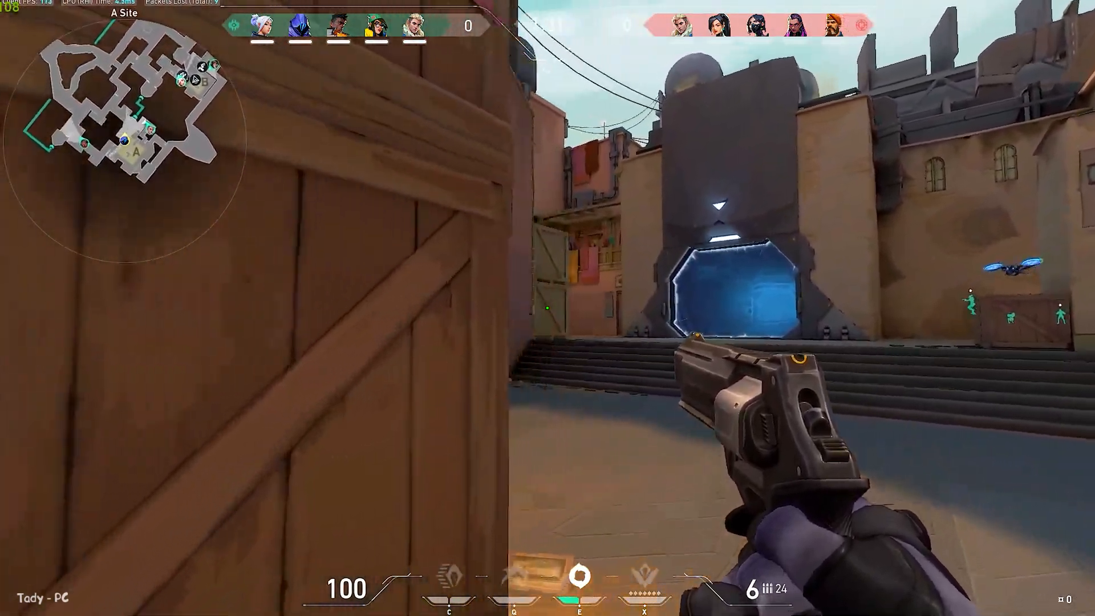
- Leave the VALORANT gameplay footage for the desktop and bring up the Win+X menu
{"action": "key", "text": "e"}
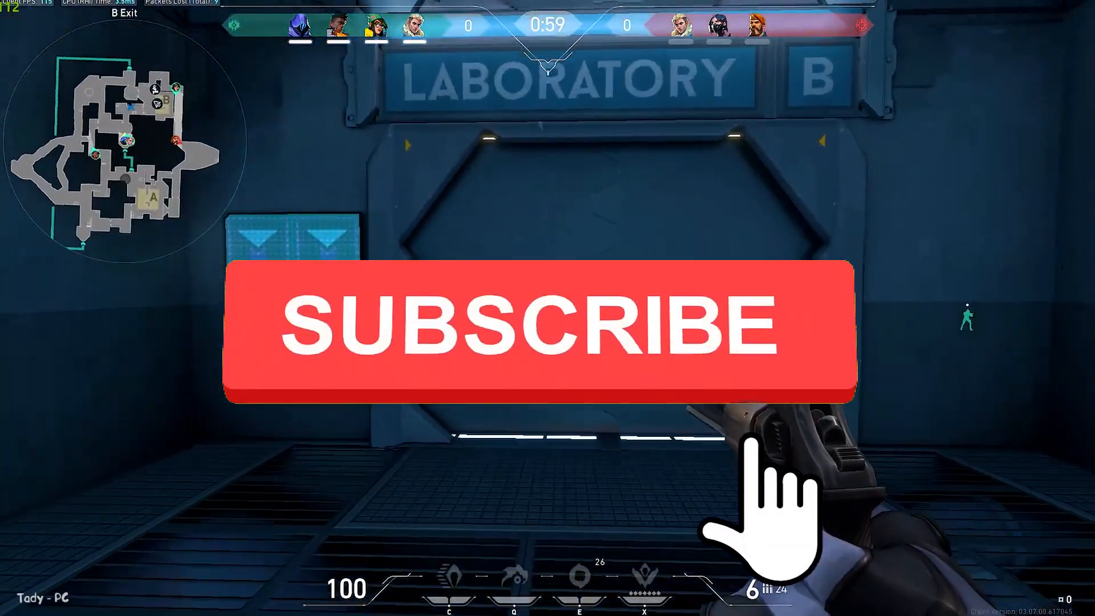
{"action": "left_click", "coordinate": [570, 325]}
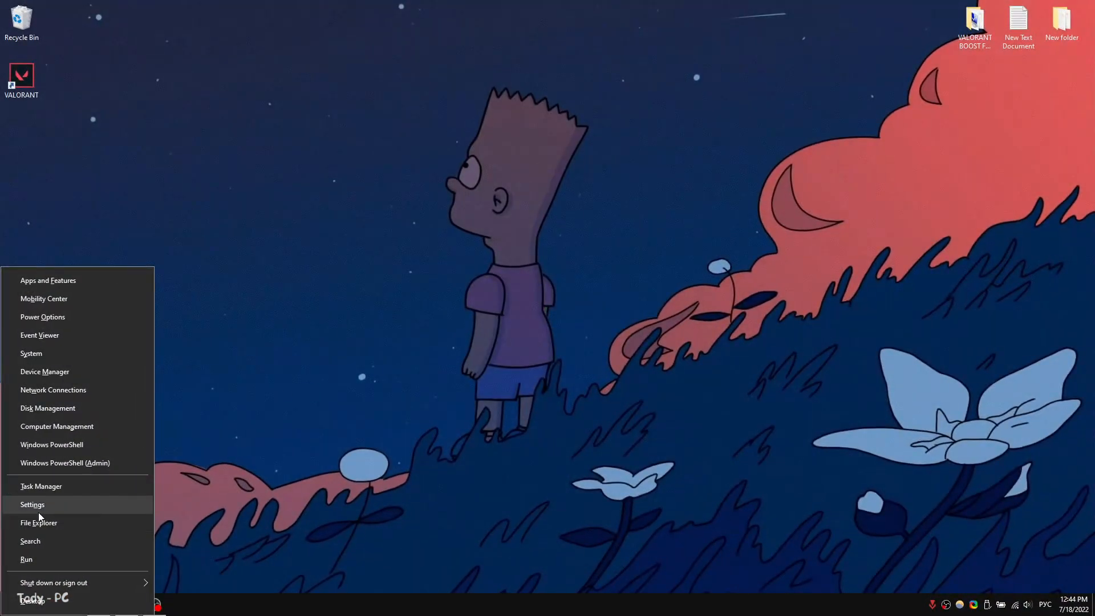
- Open Windows Settings from Win+X and go to Apps > Startup to disable startup apps
{"action": "left_click", "coordinate": [32, 505]}
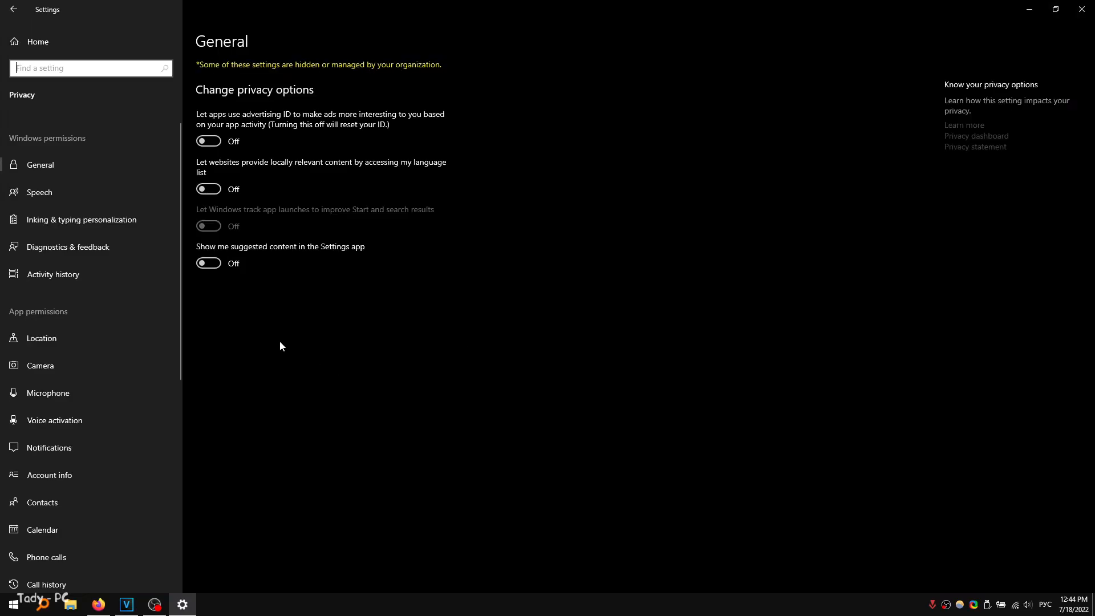
{"action": "scroll", "scroll_direction": "down", "scroll_amount": 3}
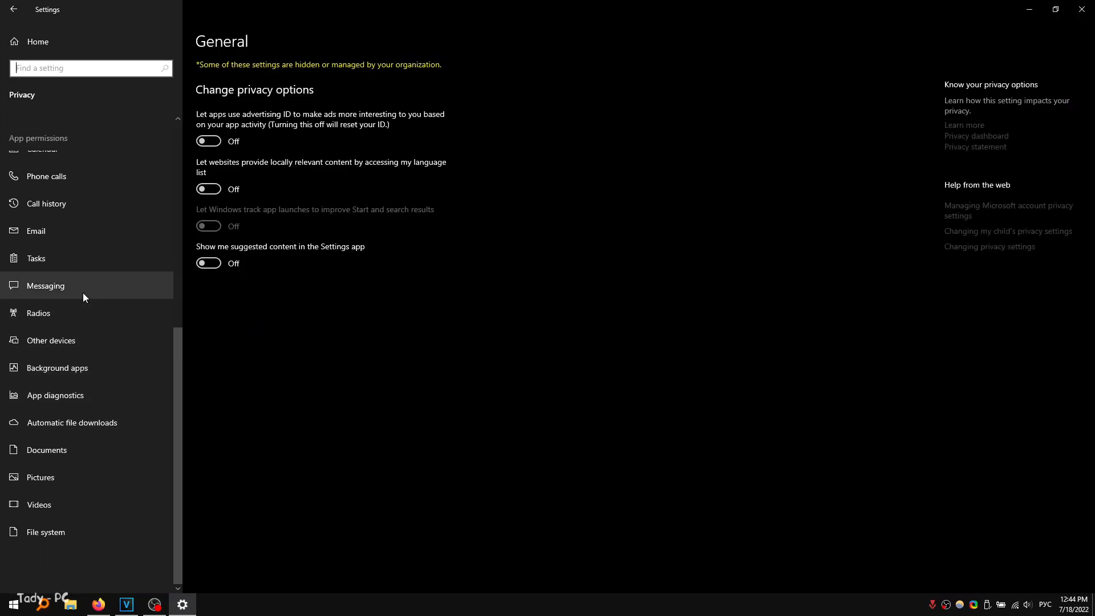
{"action": "left_click", "coordinate": [57, 368]}
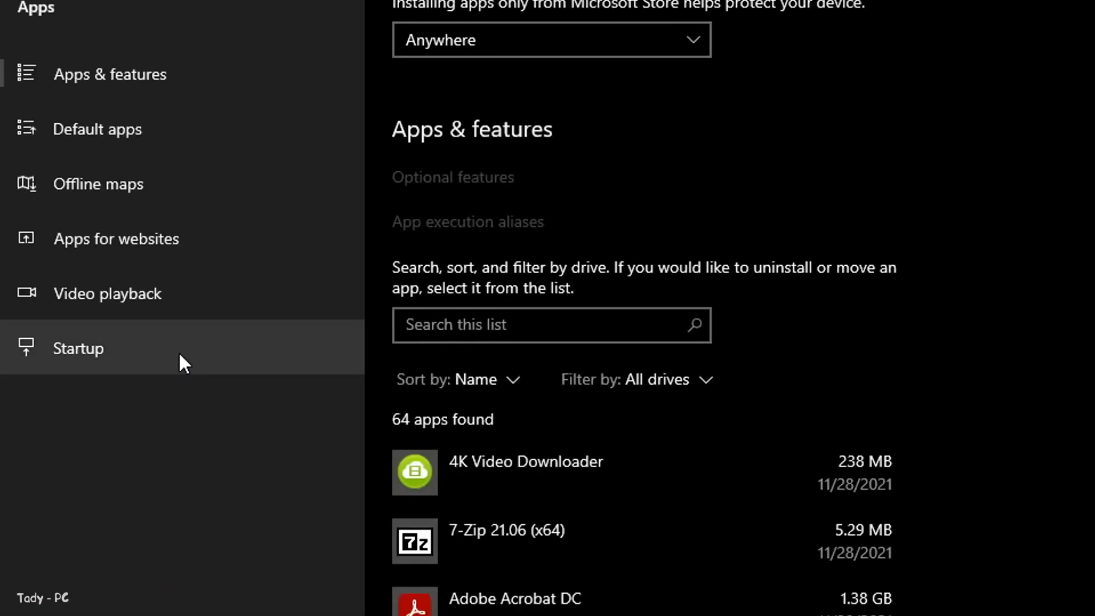
{"action": "mouse_move", "coordinate": [199, 334]}
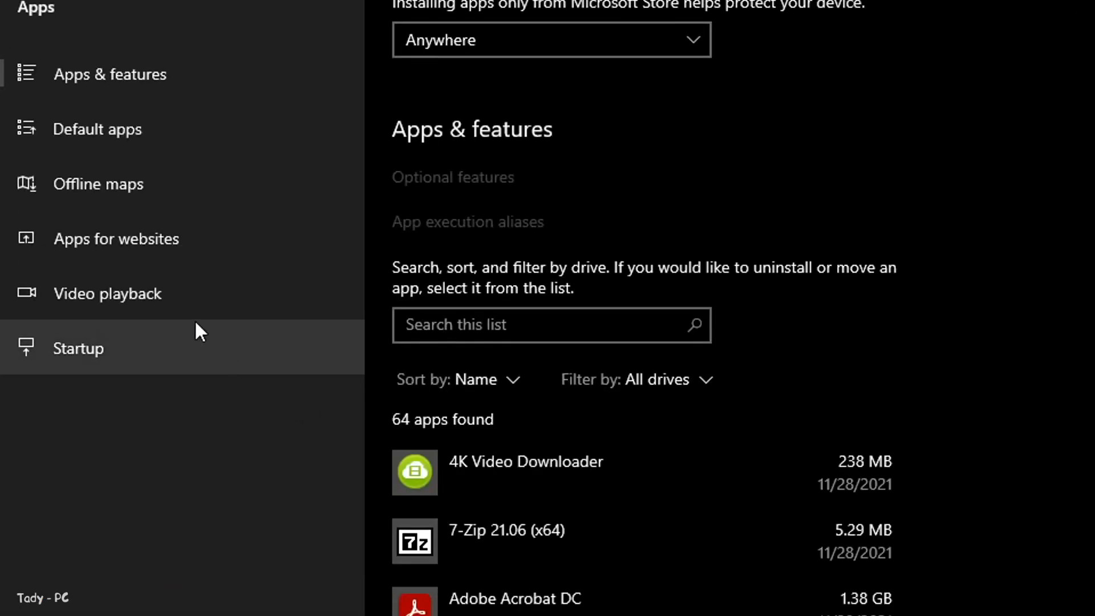
{"action": "left_click", "coordinate": [78, 348]}
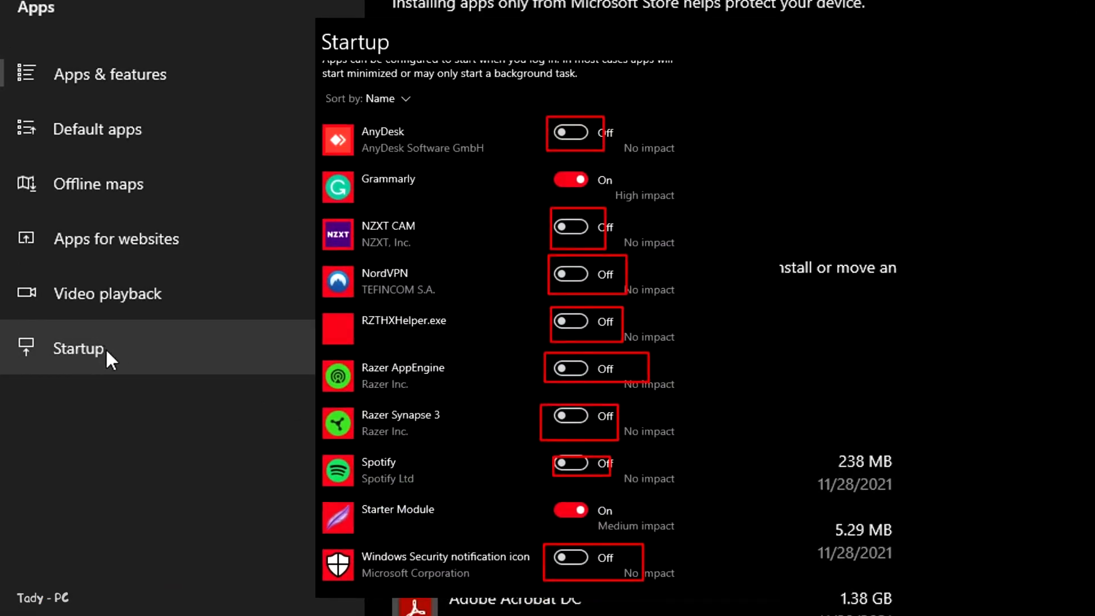
{"action": "mouse_move", "coordinate": [106, 371]}
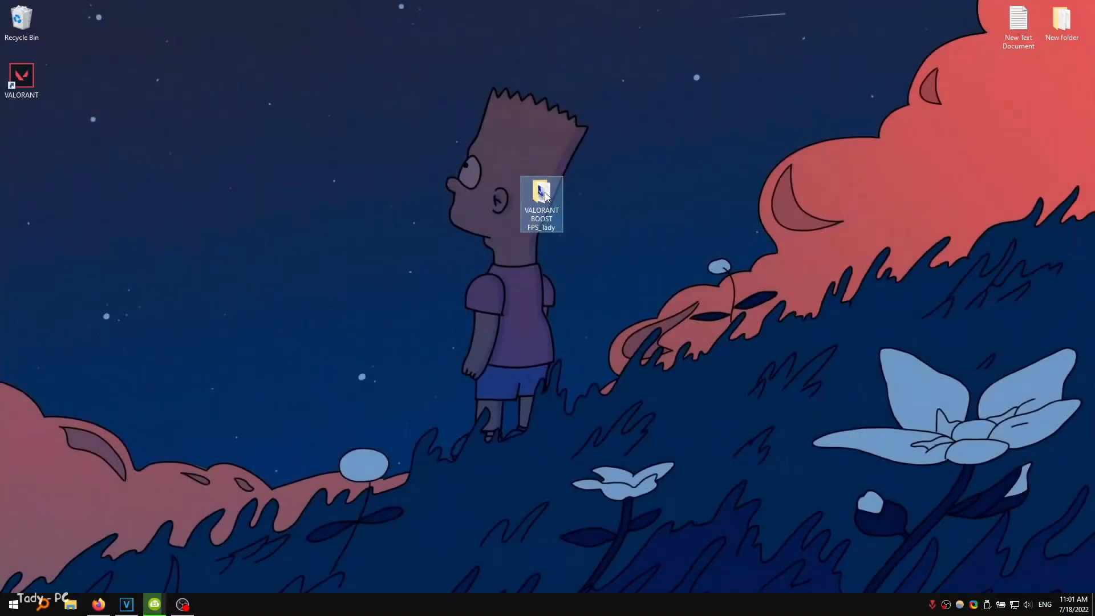
- Open VALORANT BOOST FPS_Tady and create a named system restore point via Recovery Point
{"action": "double_click", "coordinate": [541, 196]}
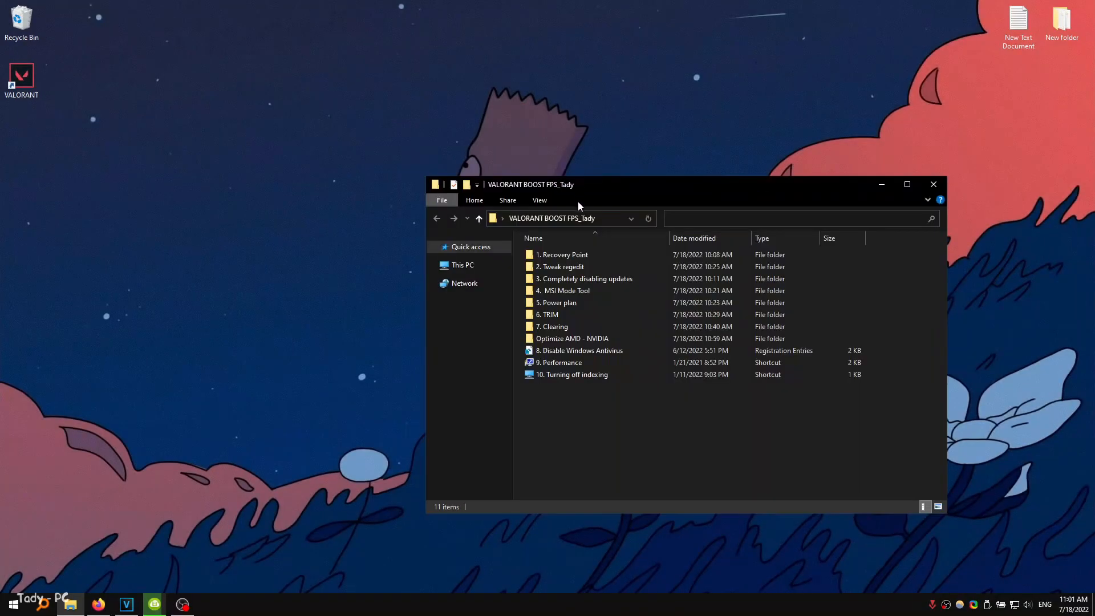
{"action": "left_click", "coordinate": [435, 265]}
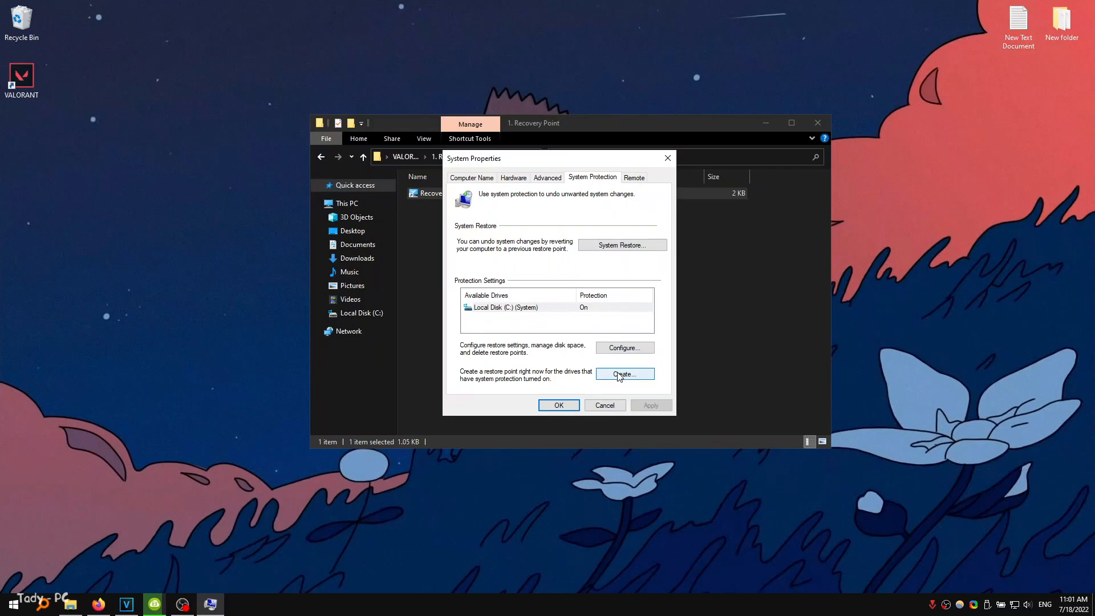
{"action": "left_click", "coordinate": [623, 374]}
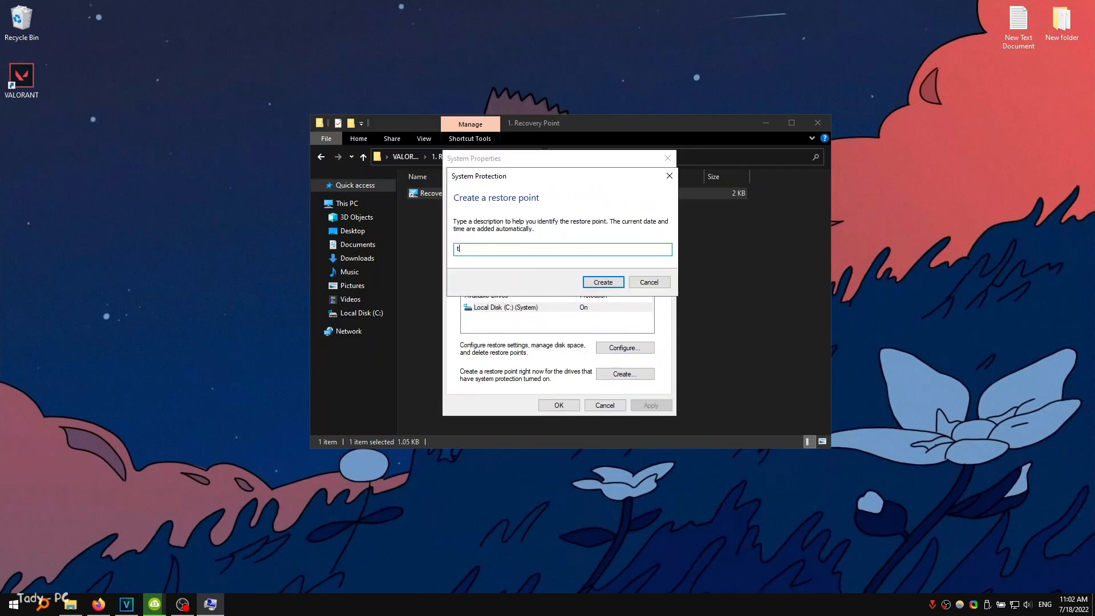
{"action": "left_click", "coordinate": [603, 281]}
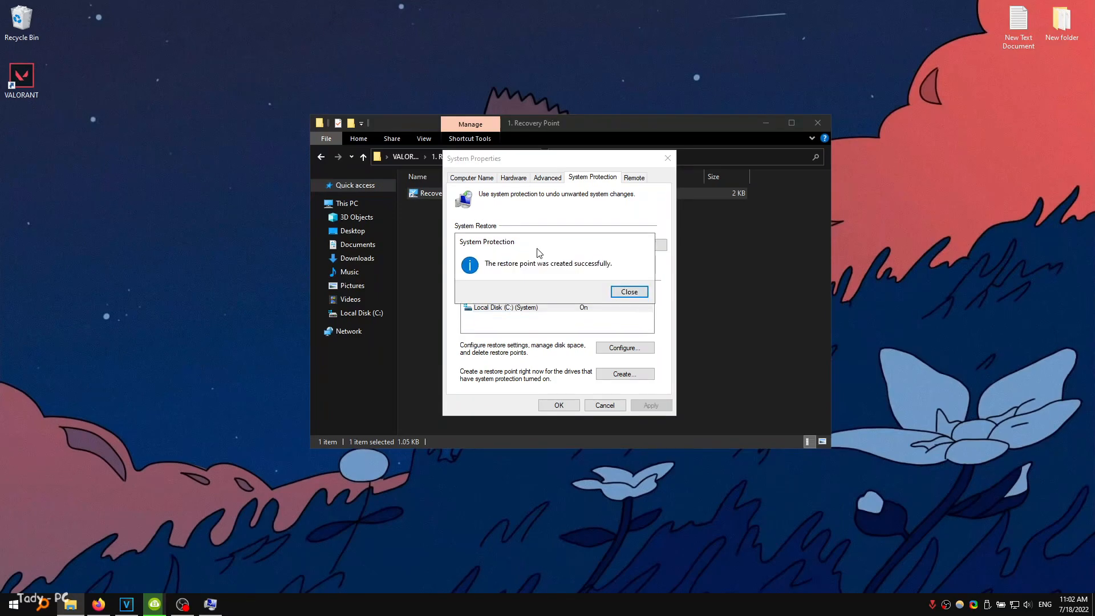
{"action": "left_click", "coordinate": [628, 291]}
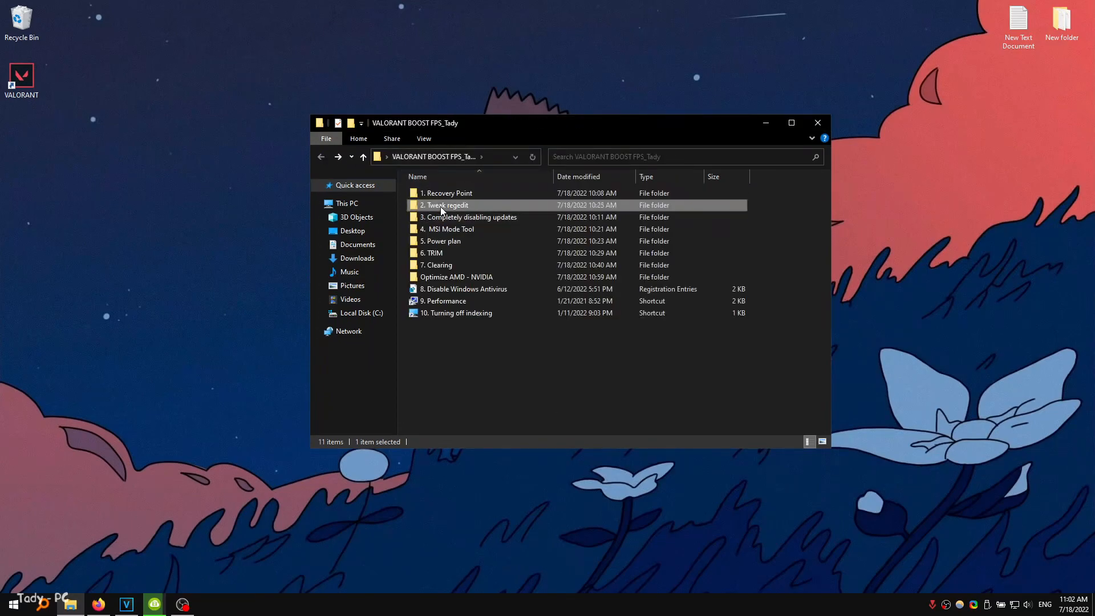
- Merge the DisablePowerThrottling, DisableSpectreMeltdown and ProcessorScheduling registry tweaks
{"action": "double_click", "coordinate": [444, 205]}
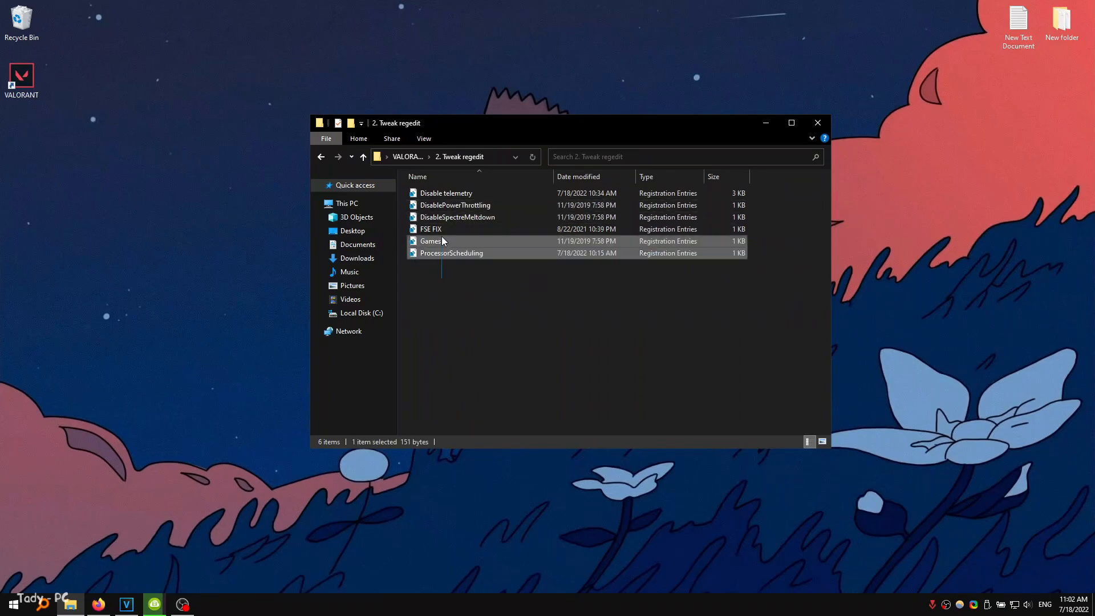
{"action": "double_click", "coordinate": [446, 193]}
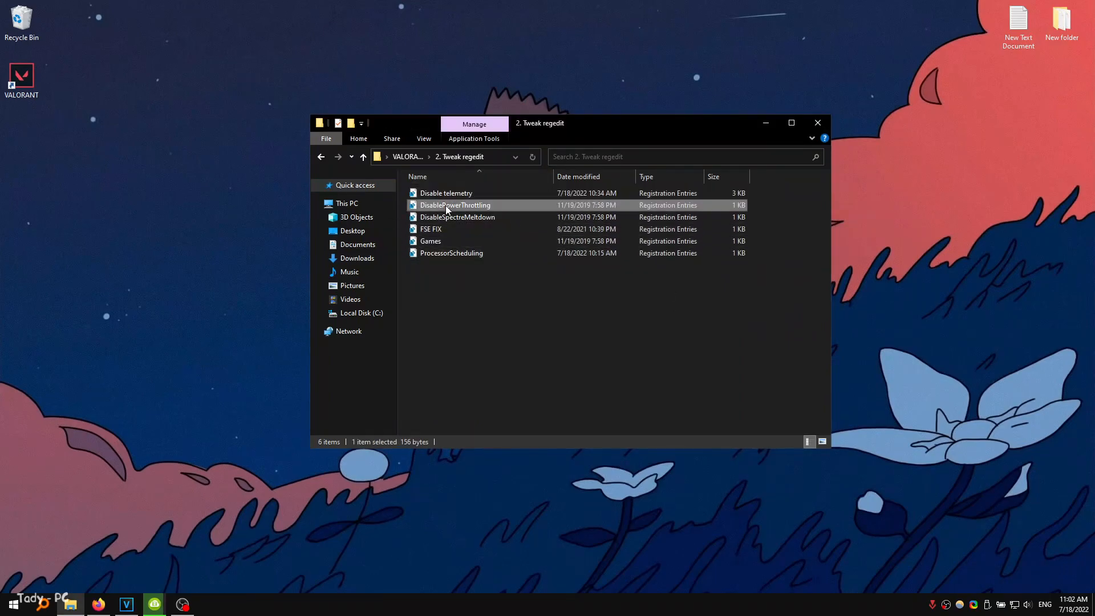
{"action": "double_click", "coordinate": [455, 205]}
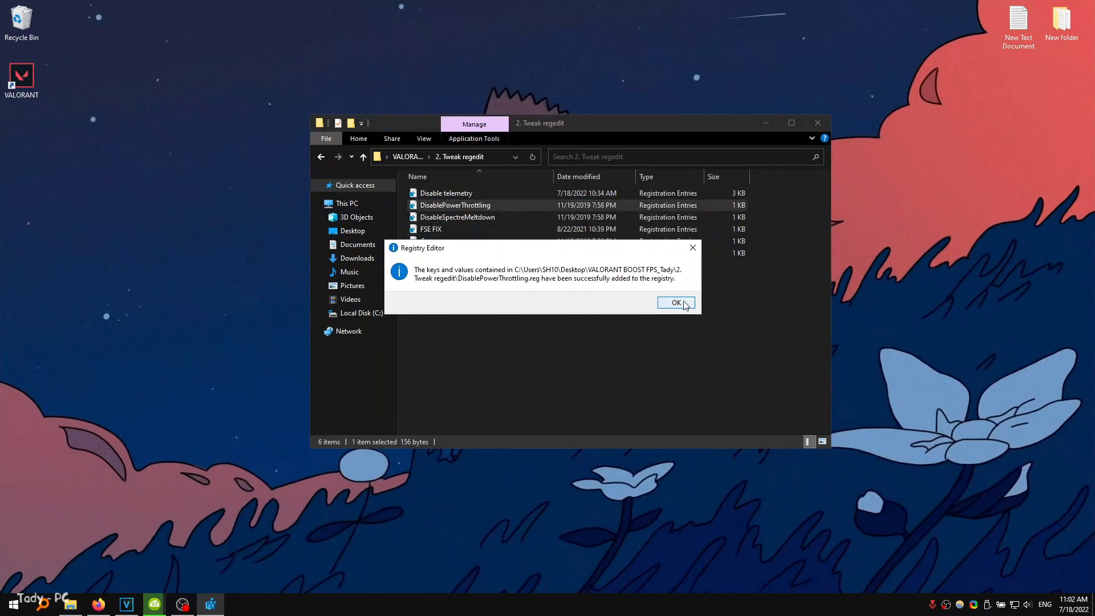
{"action": "left_click", "coordinate": [674, 302]}
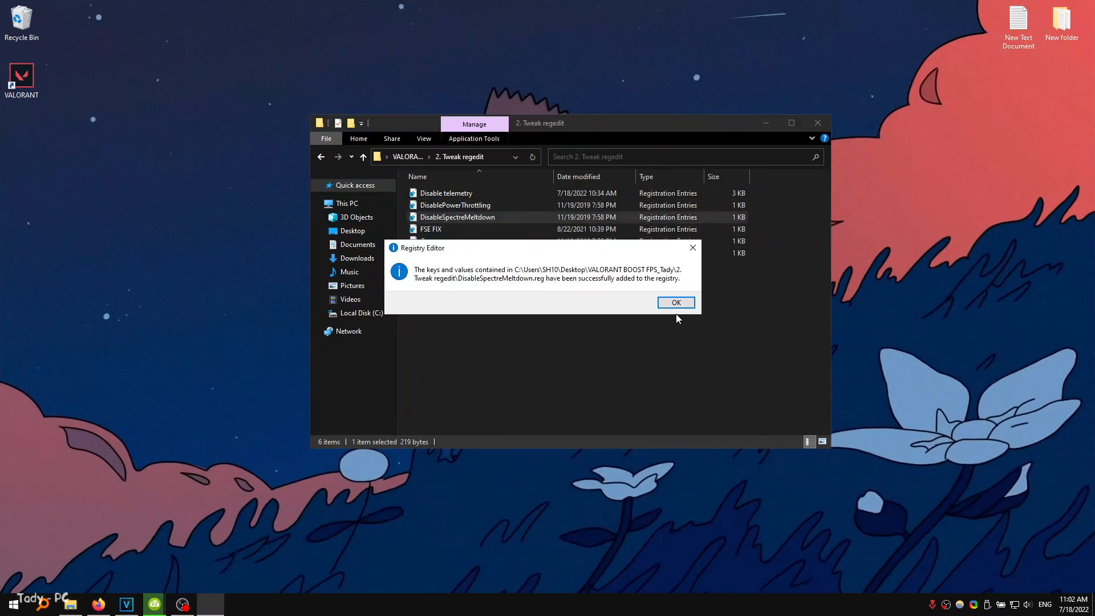
{"action": "left_click", "coordinate": [675, 302]}
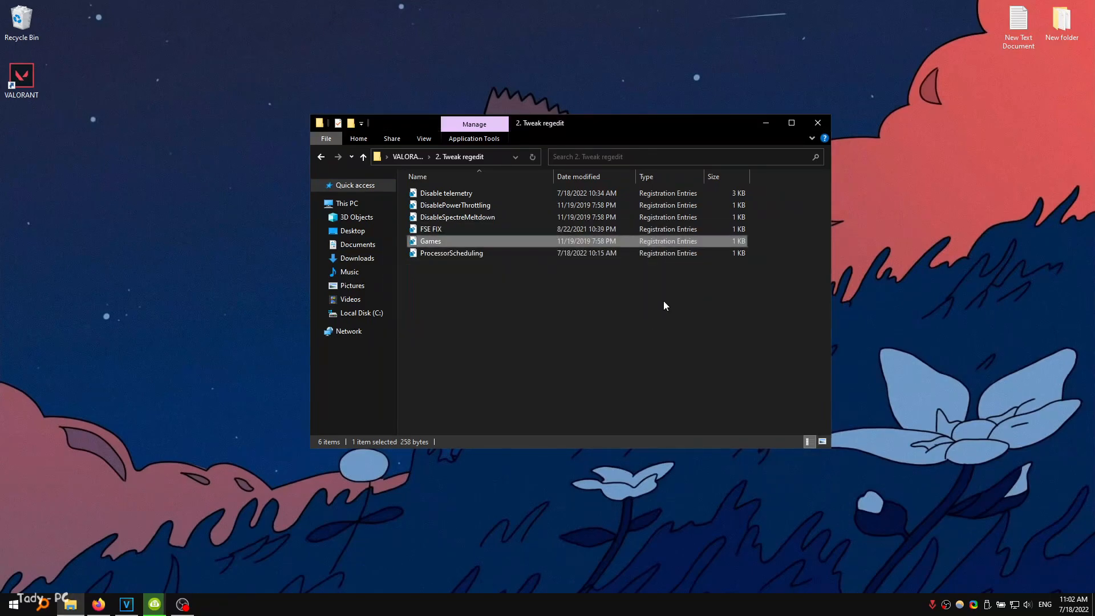
{"action": "double_click", "coordinate": [452, 253]}
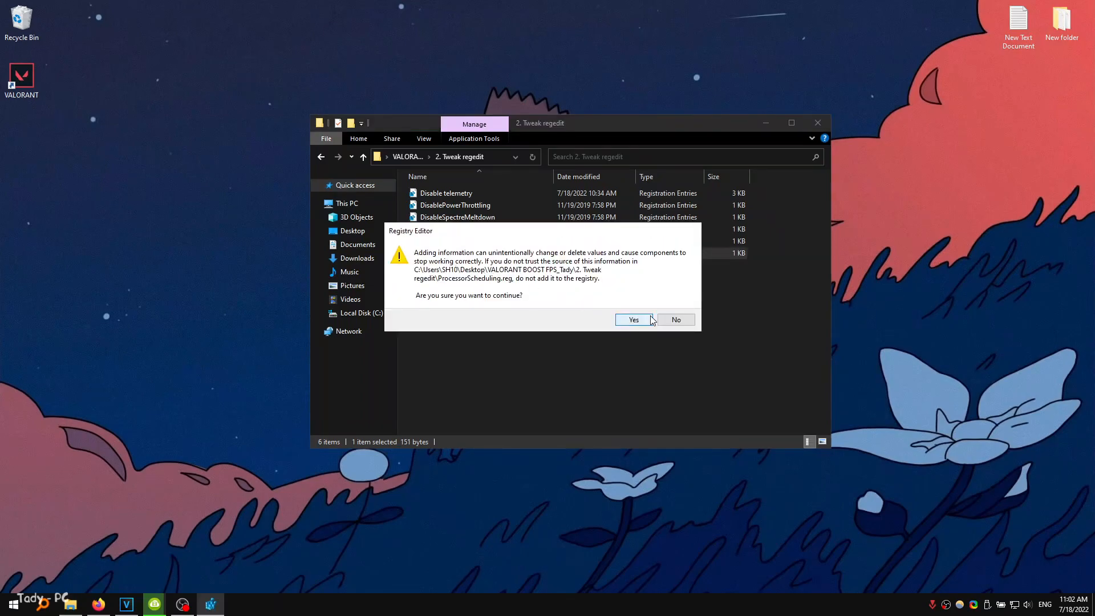
{"action": "left_click", "coordinate": [633, 320]}
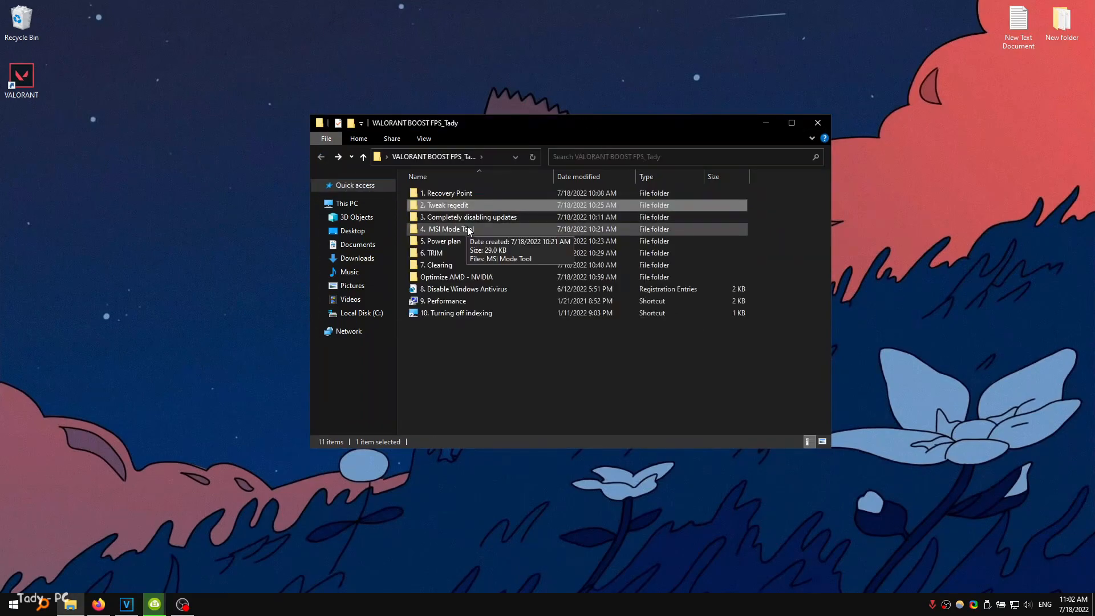
- Run the Disable Windows Updates script as administrator, then return to the main folder
{"action": "left_click", "coordinate": [468, 216]}
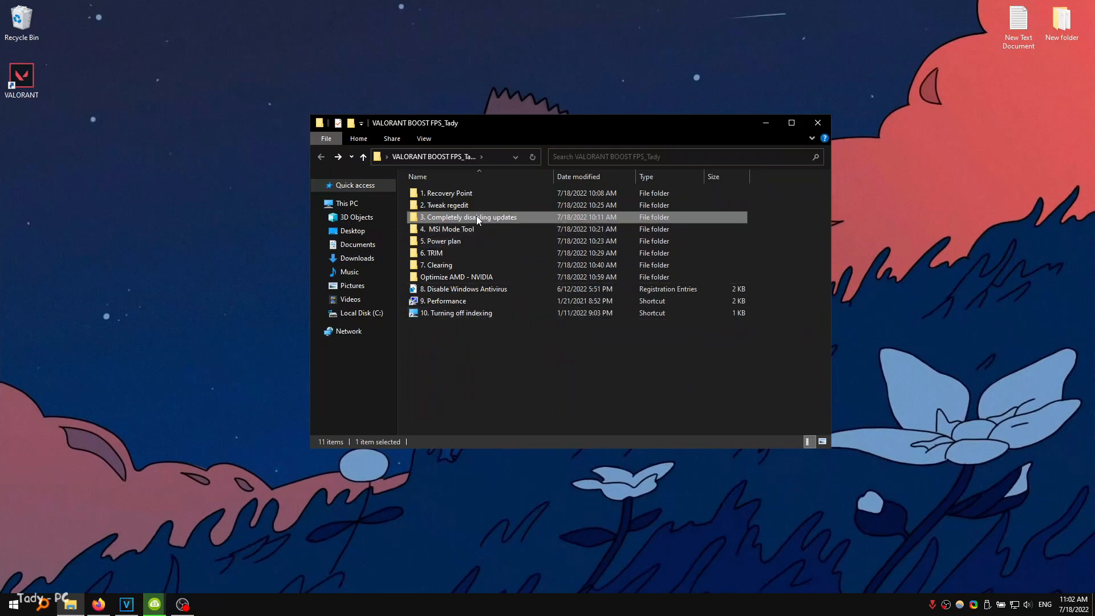
{"action": "double_click", "coordinate": [470, 217]}
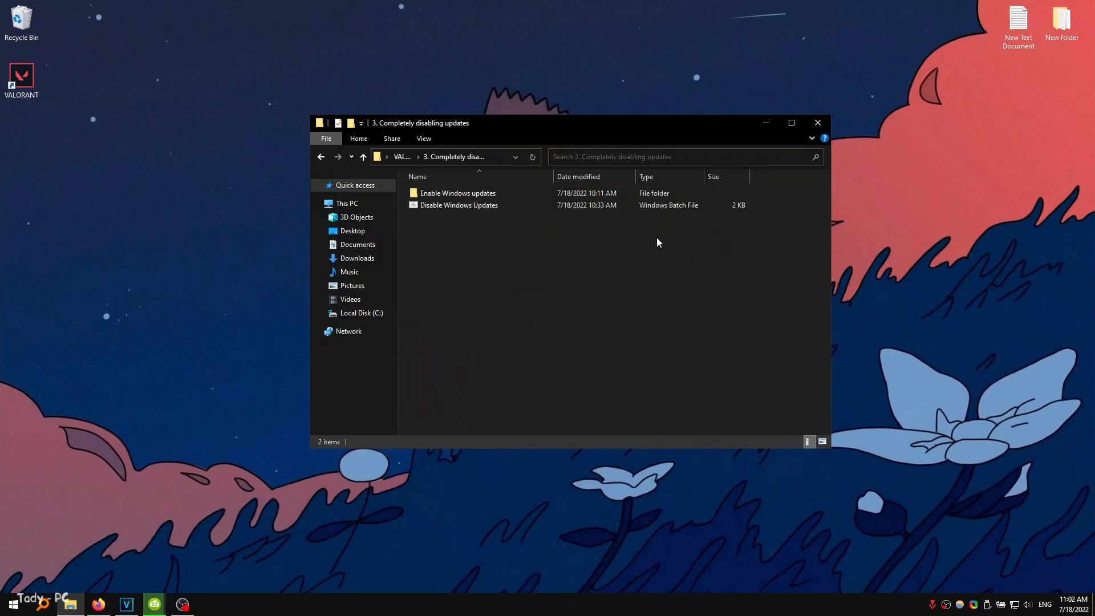
{"action": "right_click", "coordinate": [458, 205]}
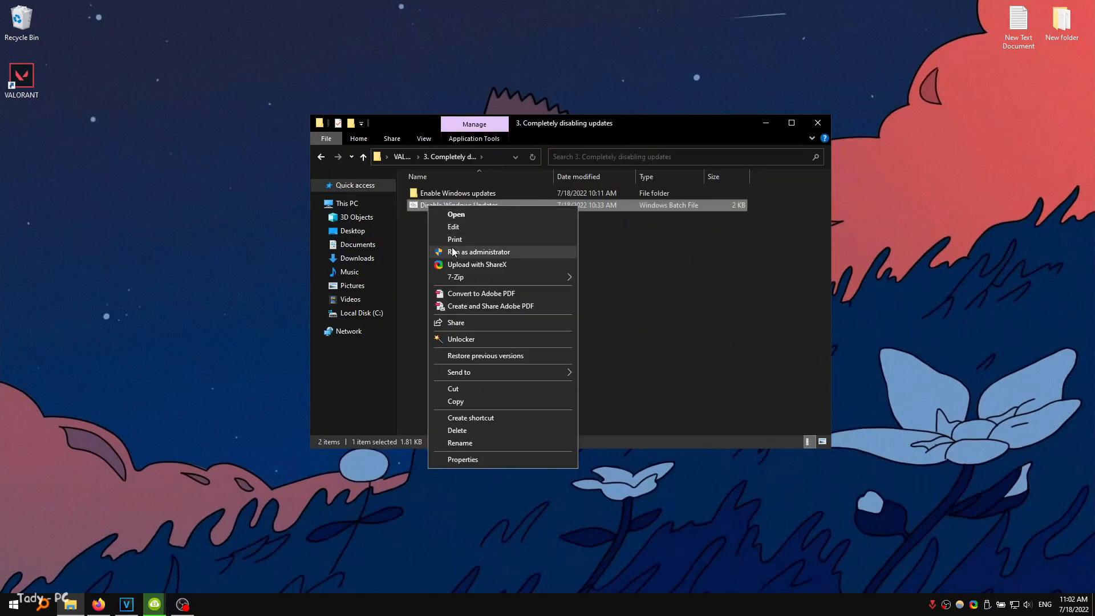
{"action": "mouse_move", "coordinate": [469, 253]}
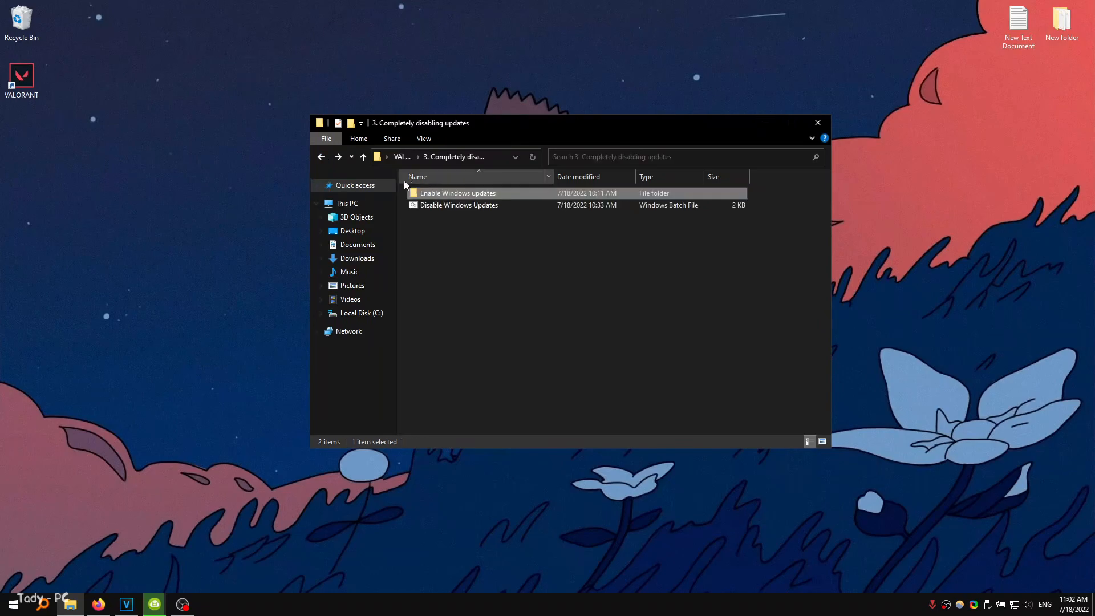
{"action": "left_click", "coordinate": [363, 157]}
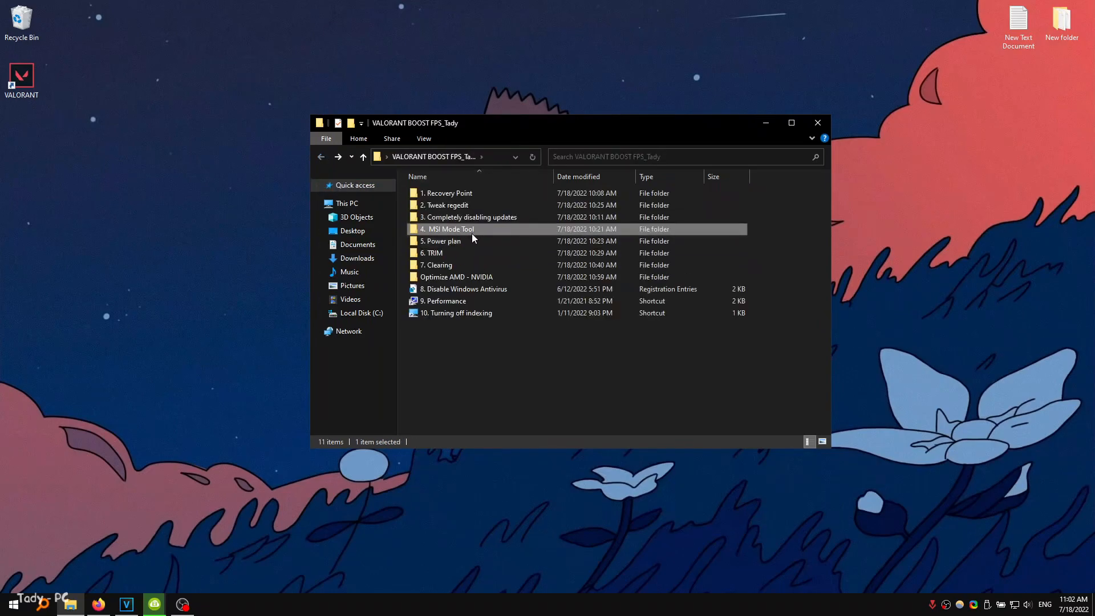
{"action": "double_click", "coordinate": [448, 229]}
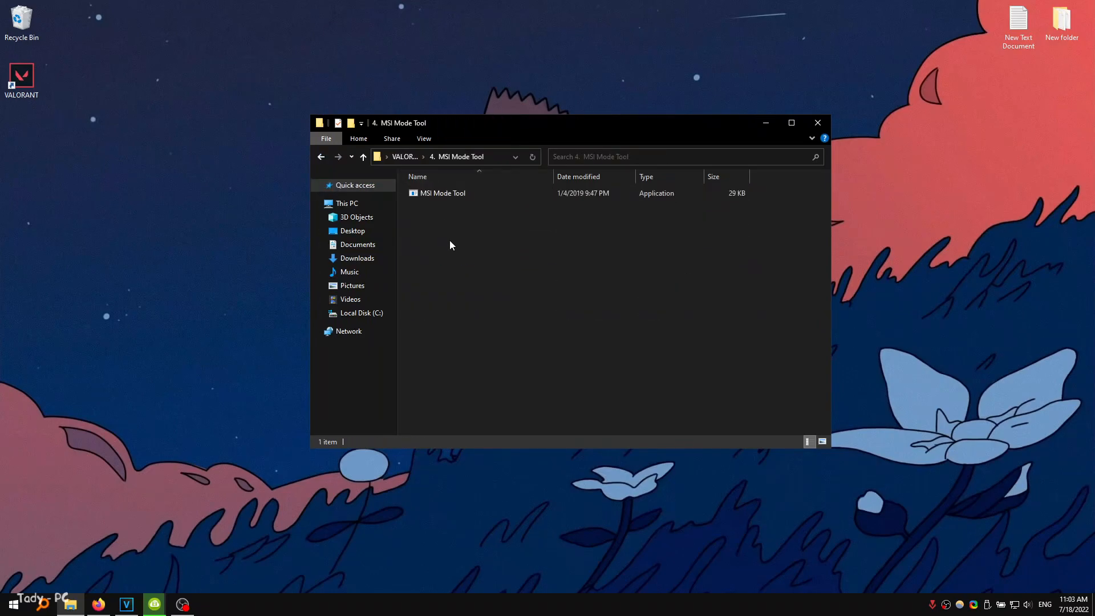
{"action": "right_click", "coordinate": [443, 193]}
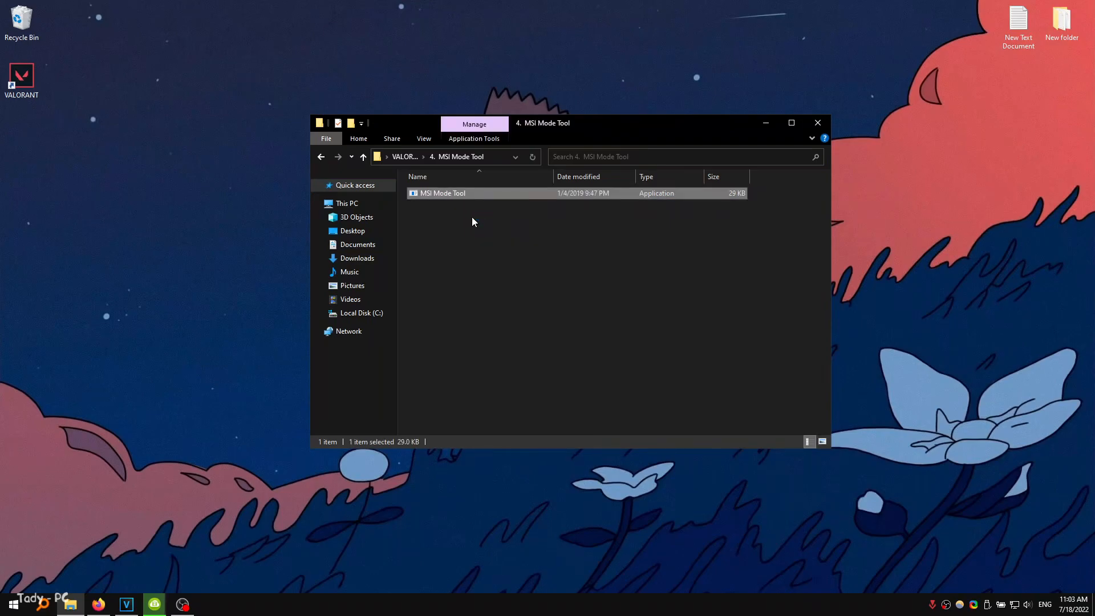
{"action": "double_click", "coordinate": [443, 193]}
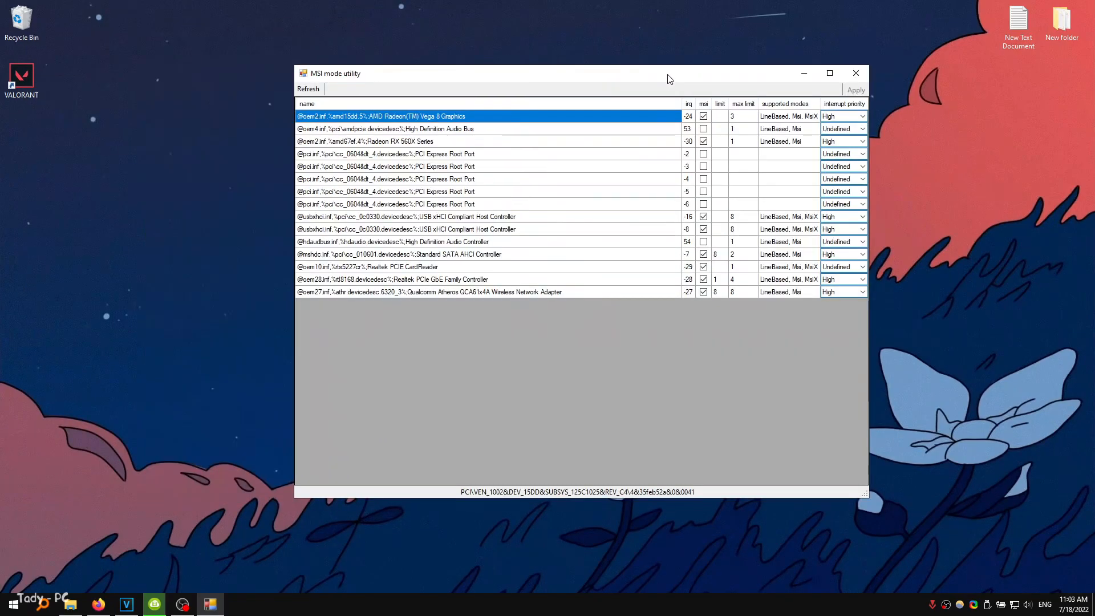
{"action": "mouse_move", "coordinate": [484, 150]}
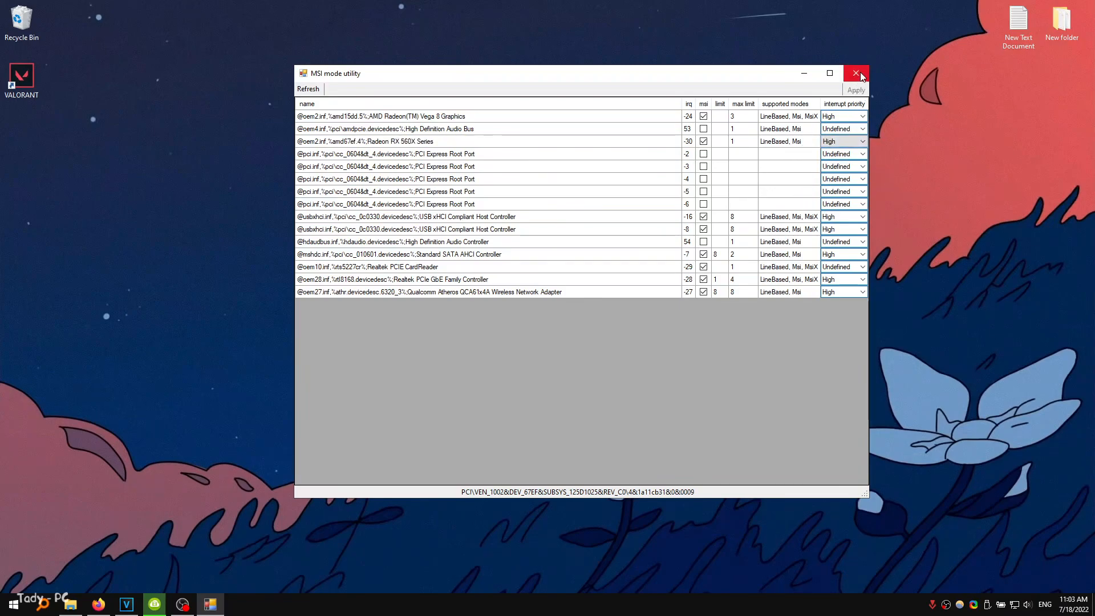
{"action": "left_click", "coordinate": [855, 73]}
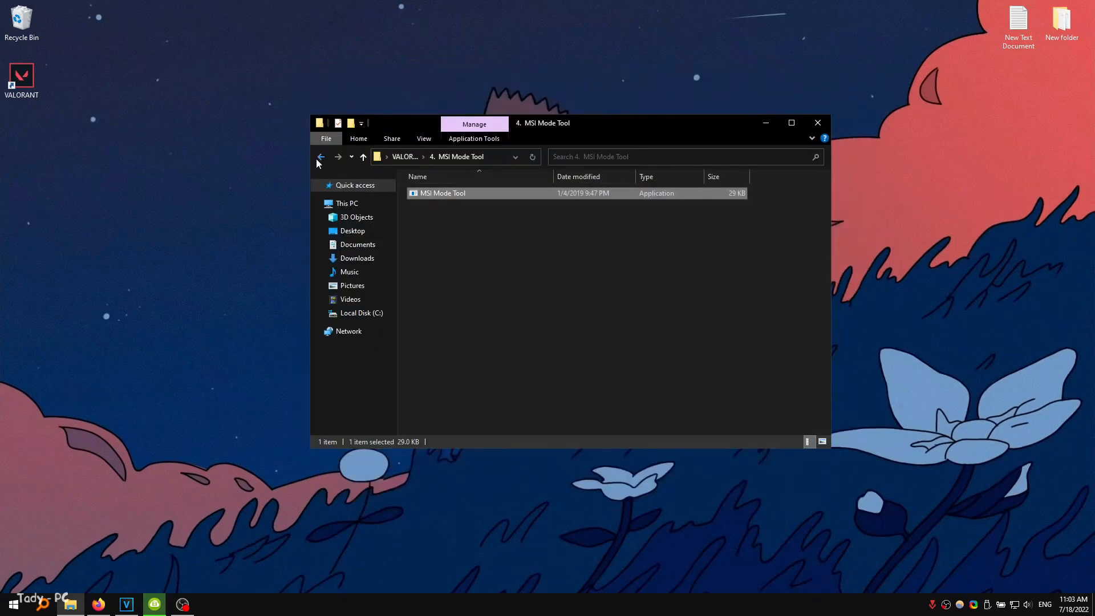
- In 5. Power plan, import the pow registry entries and confirm Yes
{"action": "left_click", "coordinate": [321, 157]}
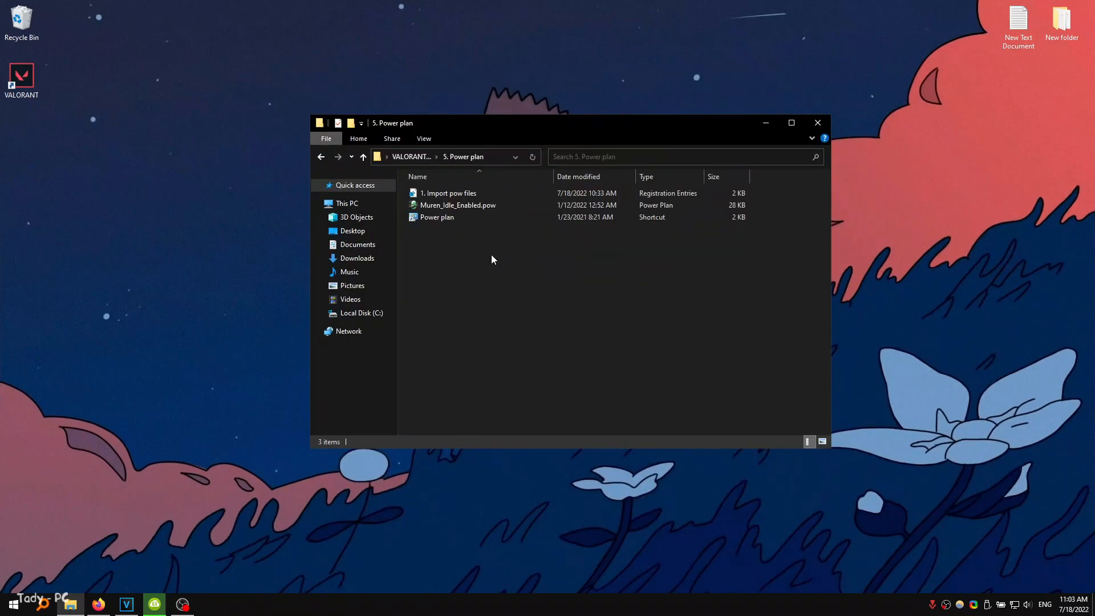
{"action": "mouse_move", "coordinate": [448, 193]}
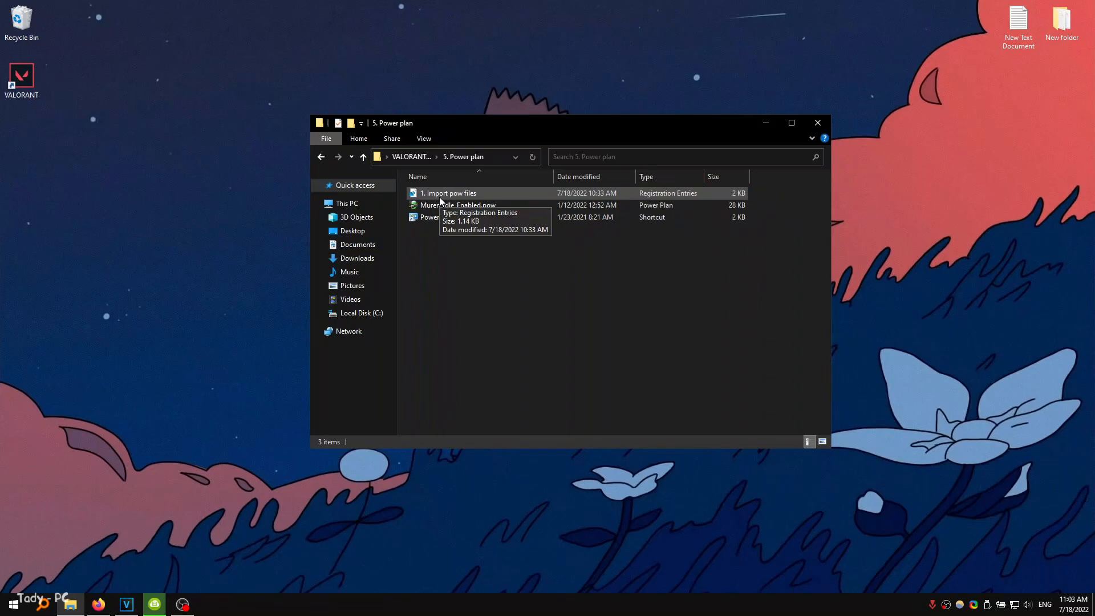
{"action": "double_click", "coordinate": [448, 193]}
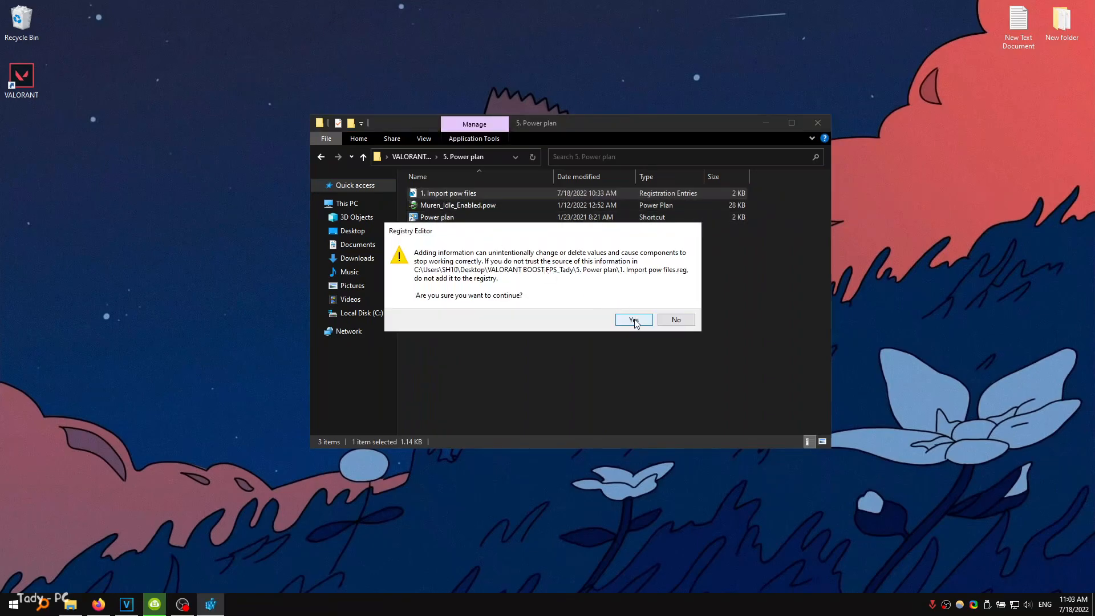
{"action": "left_click", "coordinate": [632, 320]}
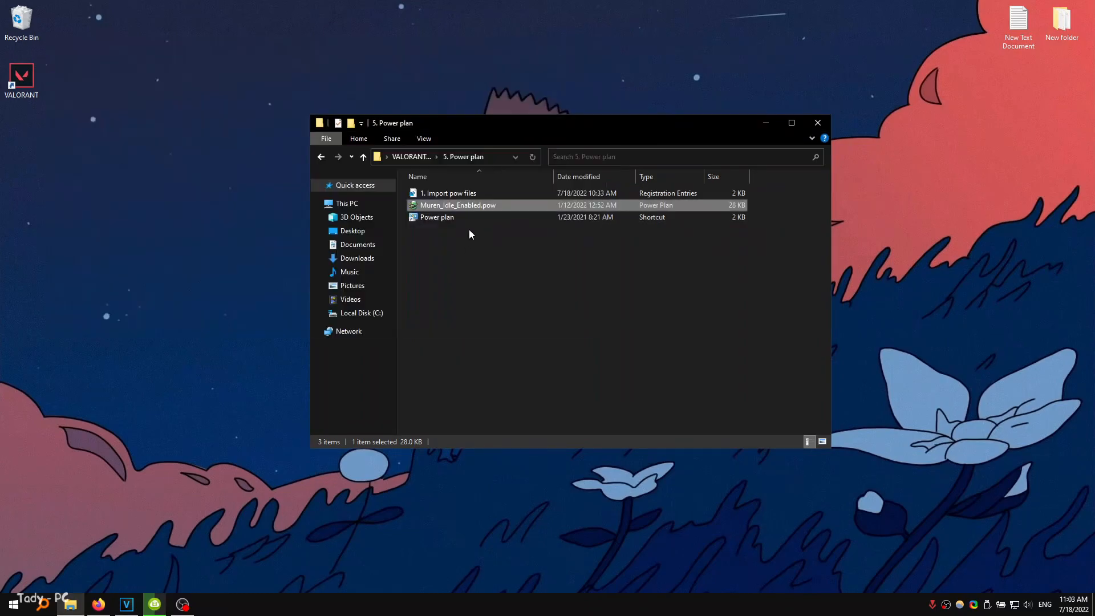
- Launch the Power plan shortcut and go back to the main boost folder
{"action": "left_click", "coordinate": [437, 217]}
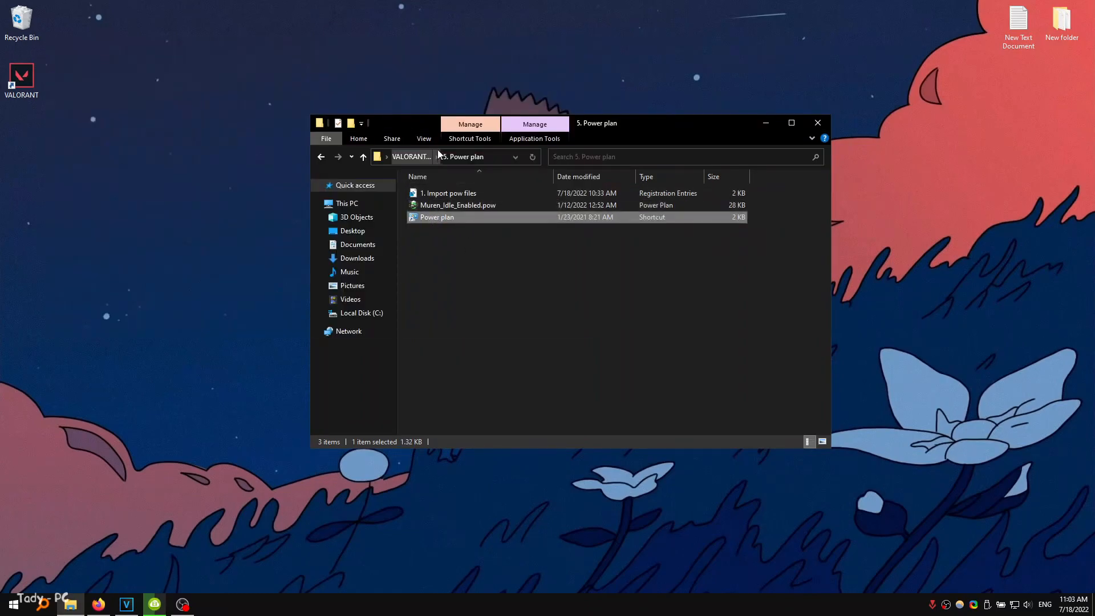
{"action": "double_click", "coordinate": [436, 217]}
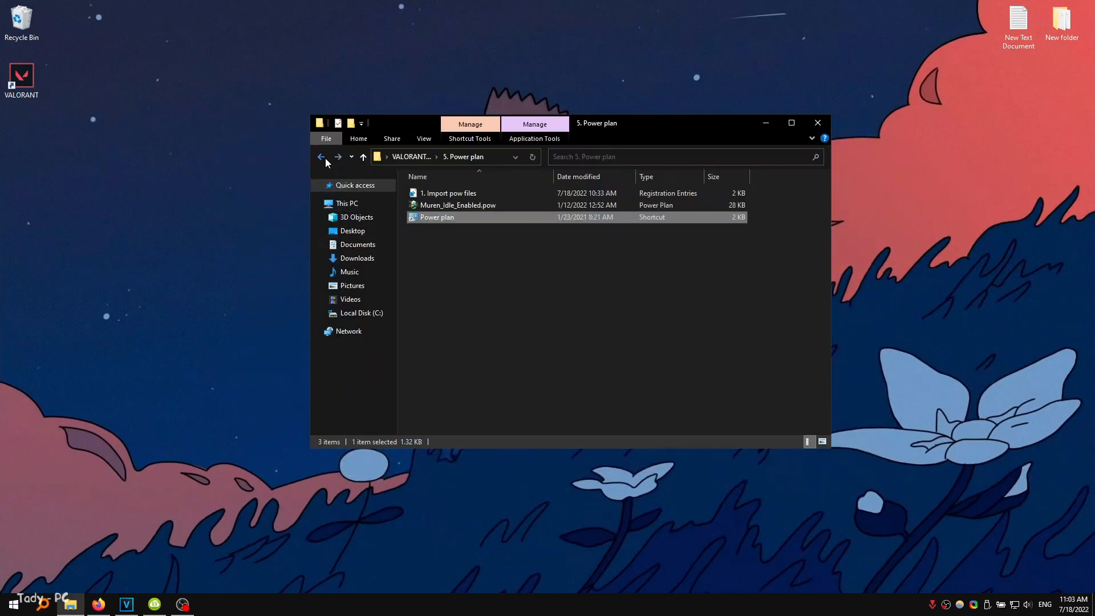
{"action": "left_click", "coordinate": [321, 156]}
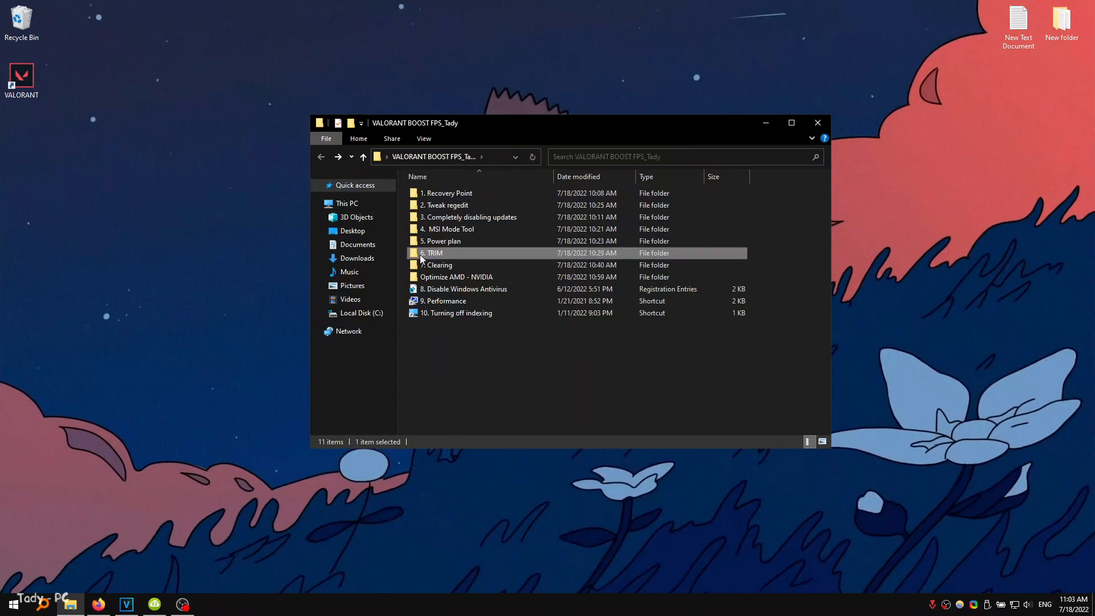
- Open the Enable TRIM batch file options, then start optimizing Local Disk (C:) from Properties > Tools
{"action": "double_click", "coordinate": [433, 253]}
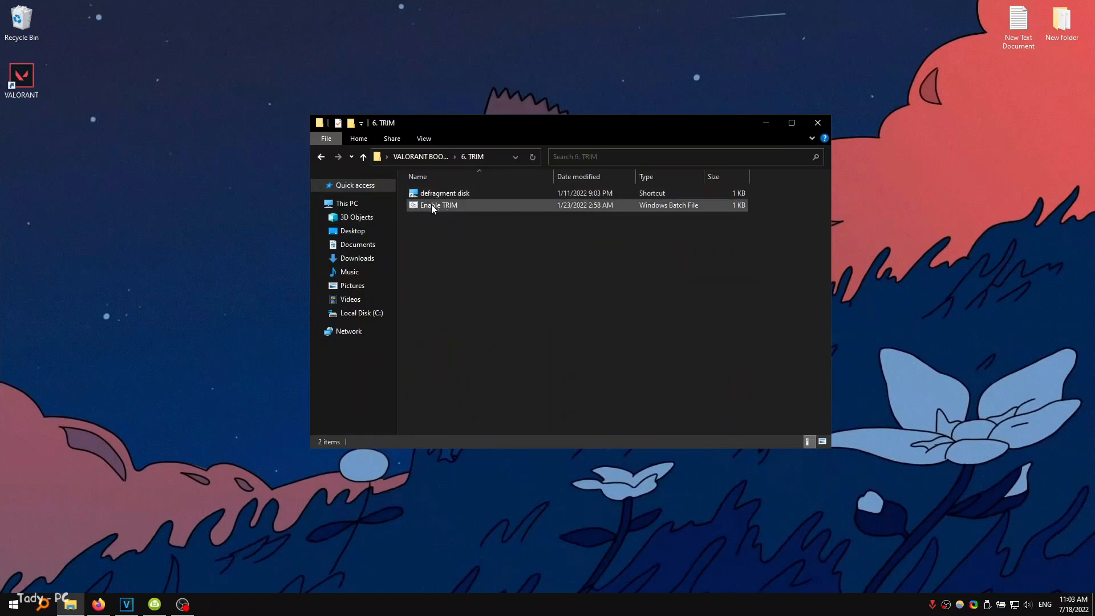
{"action": "right_click", "coordinate": [439, 205]}
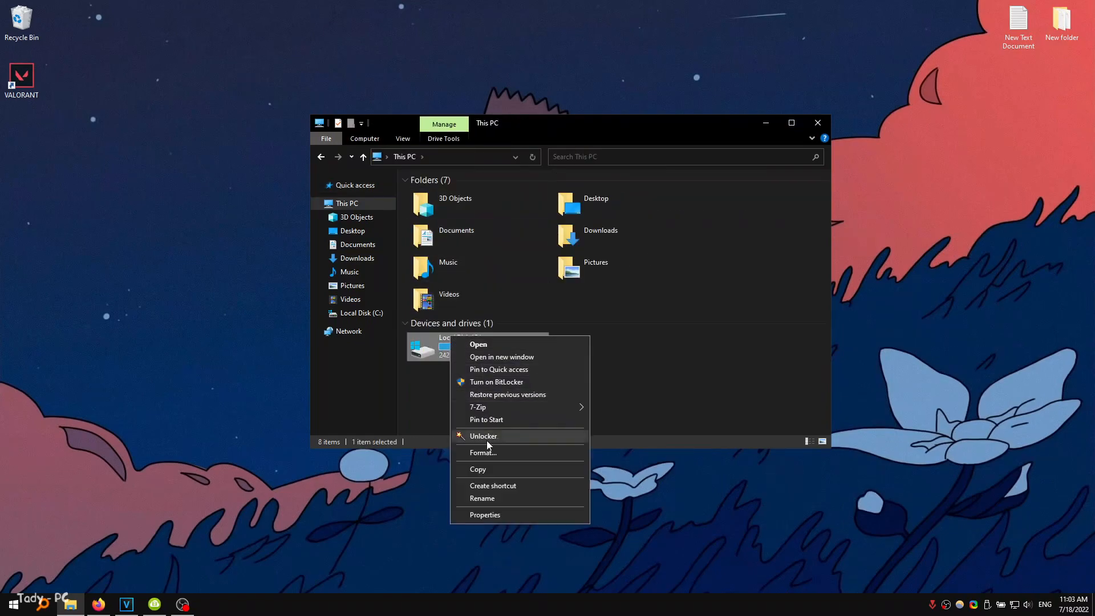
{"action": "left_click", "coordinate": [485, 514]}
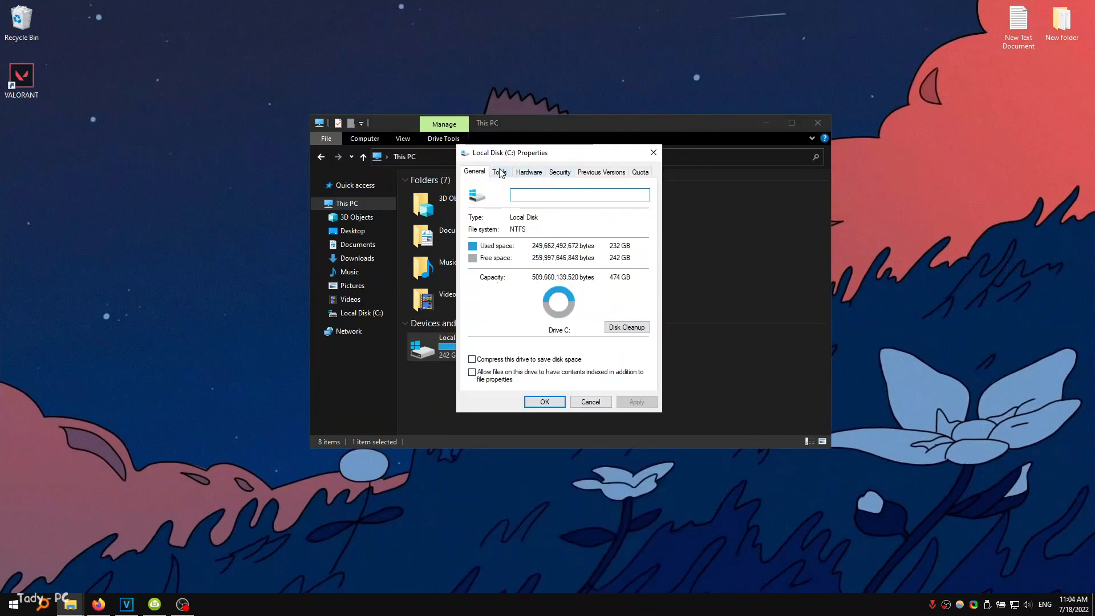
{"action": "left_click", "coordinate": [500, 172]}
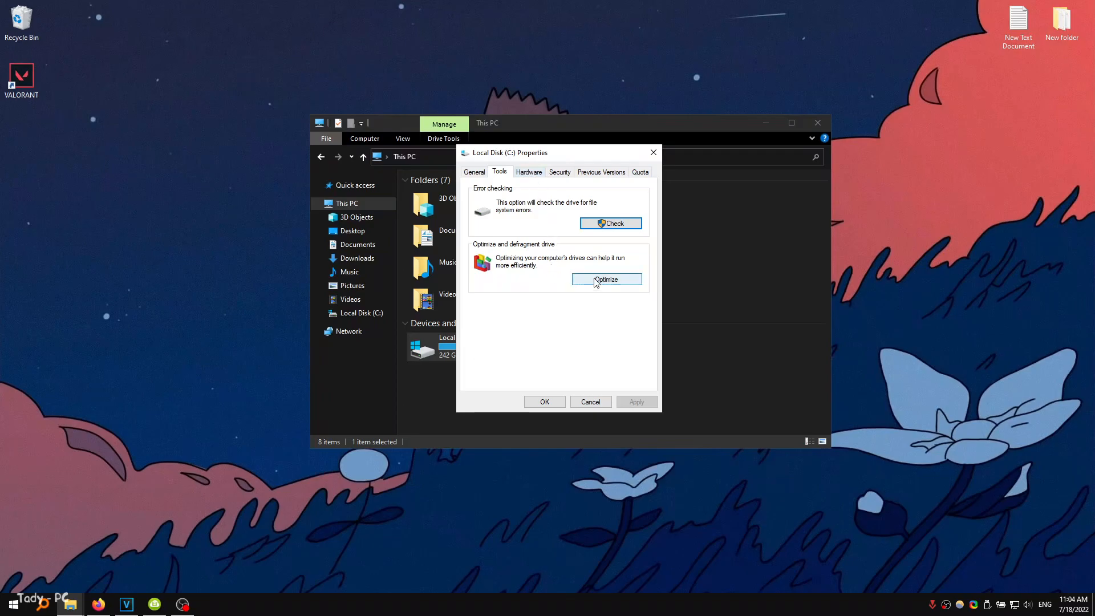
{"action": "left_click", "coordinate": [605, 280]}
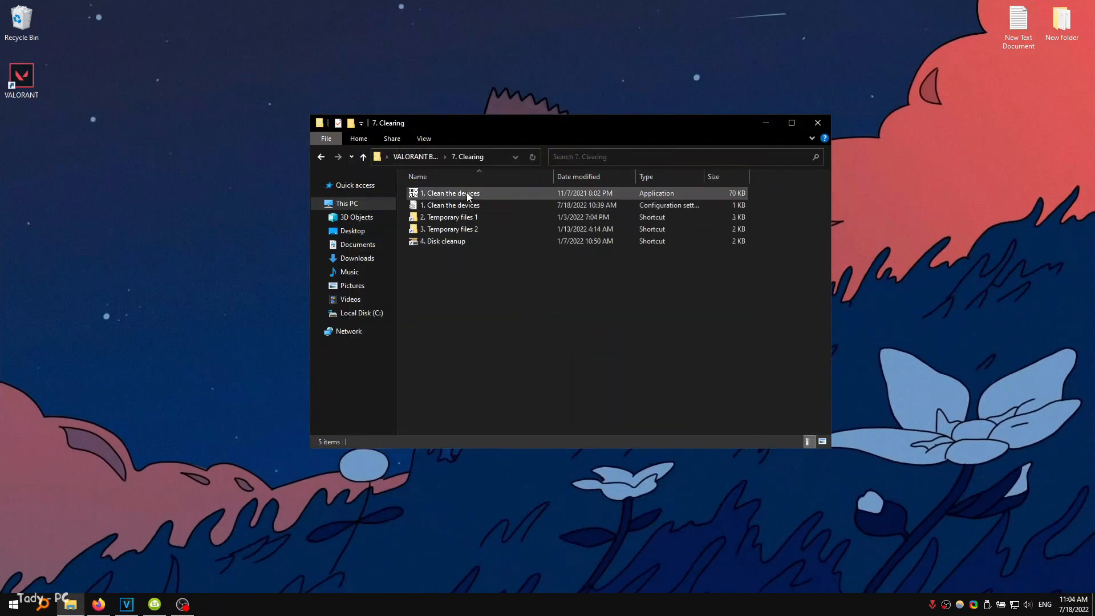
- Run Clean the devices as administrator and check the Devices menu for non-present devices
{"action": "left_click", "coordinate": [451, 204]}
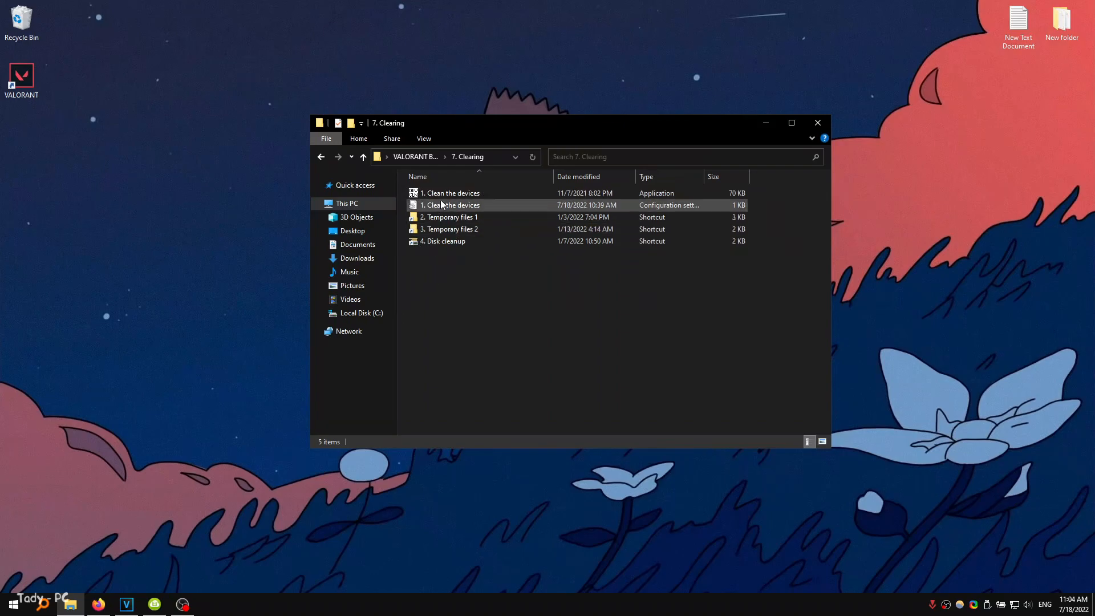
{"action": "right_click", "coordinate": [449, 193]}
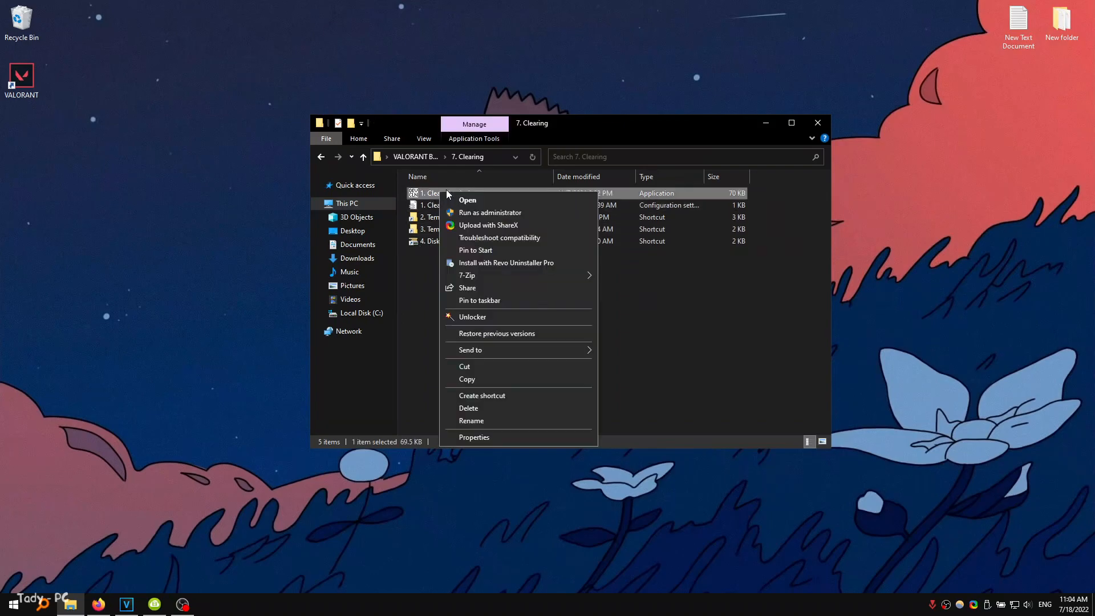
{"action": "left_click", "coordinate": [466, 200]}
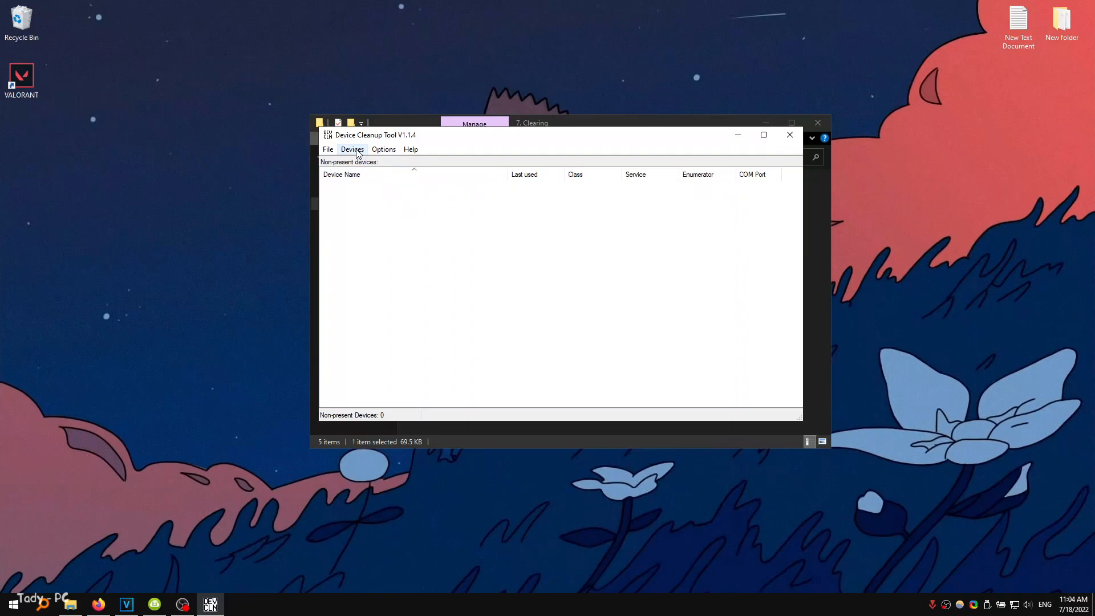
{"action": "left_click", "coordinate": [352, 148]}
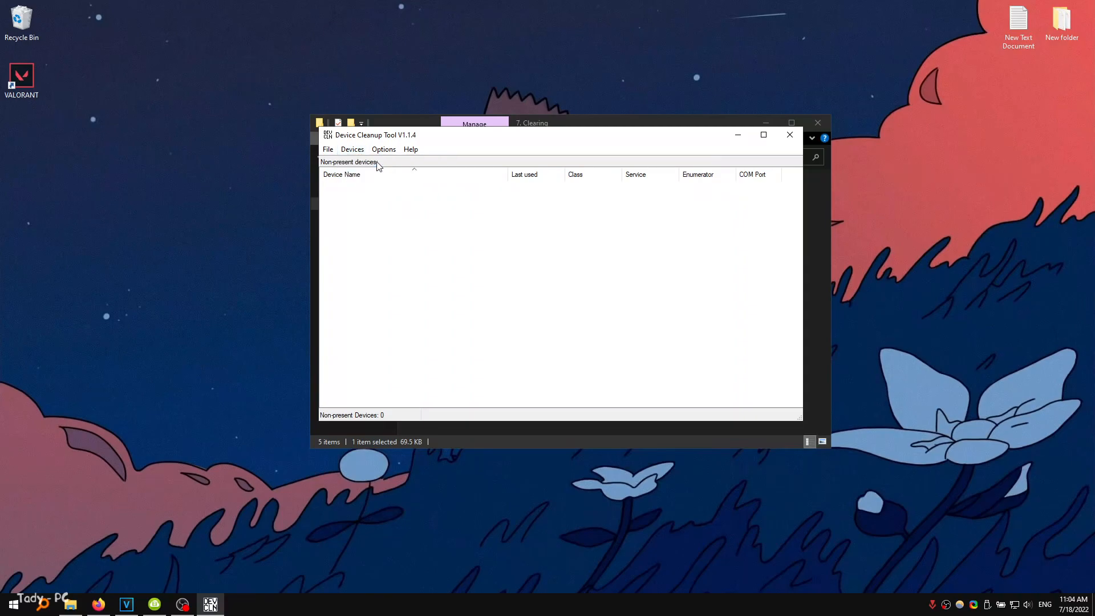
{"action": "mouse_move", "coordinate": [394, 234]}
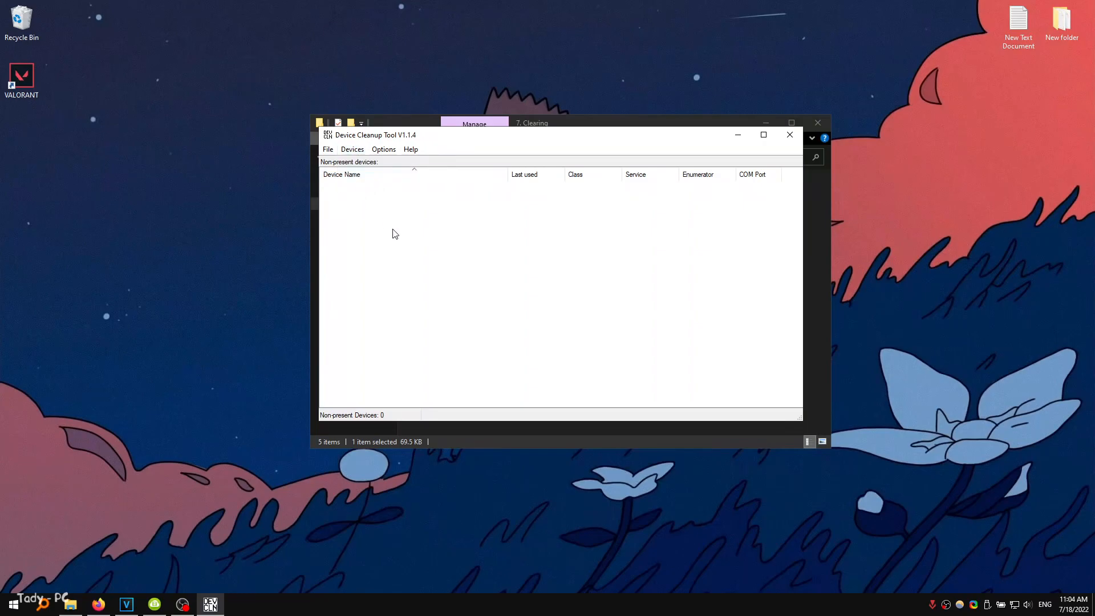
{"action": "mouse_move", "coordinate": [455, 236]}
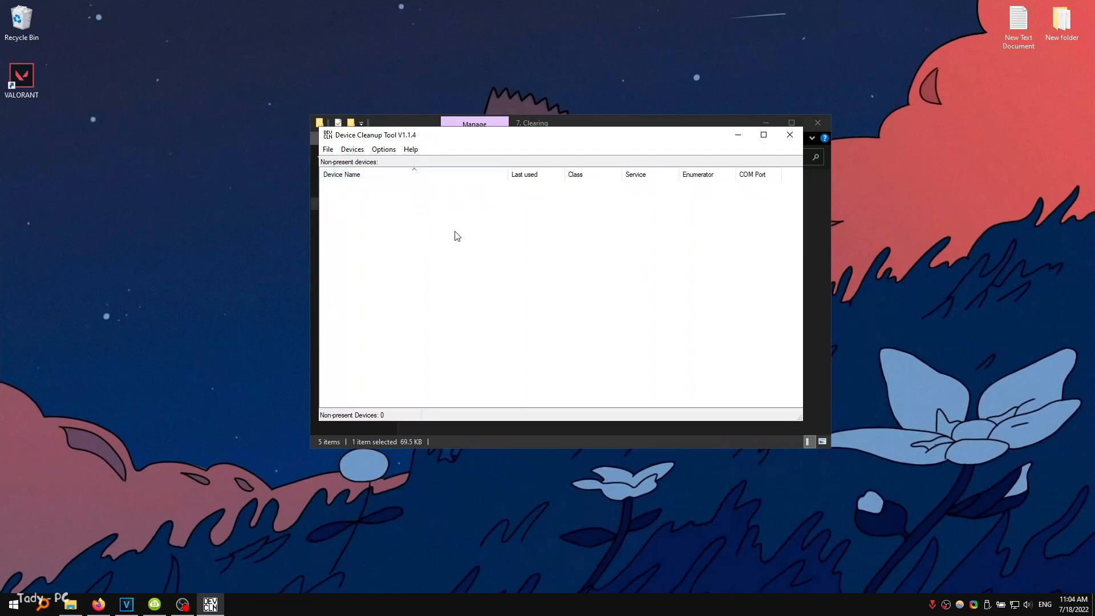
{"action": "left_click", "coordinate": [790, 134]}
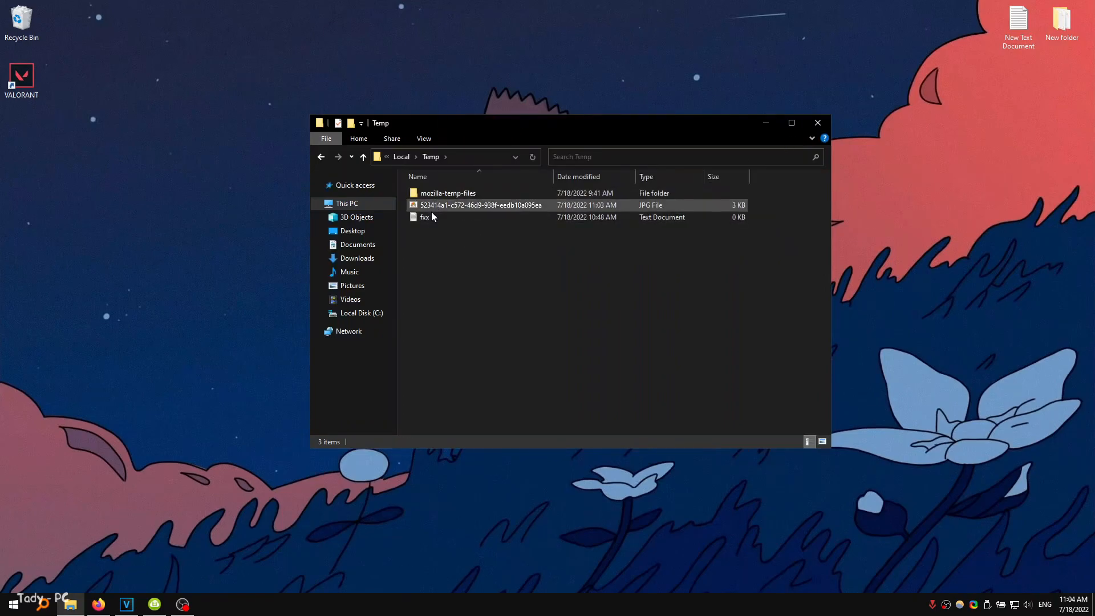
- Delete all selected Temp files, skipping the one still in use
{"action": "right_click", "coordinate": [481, 205]}
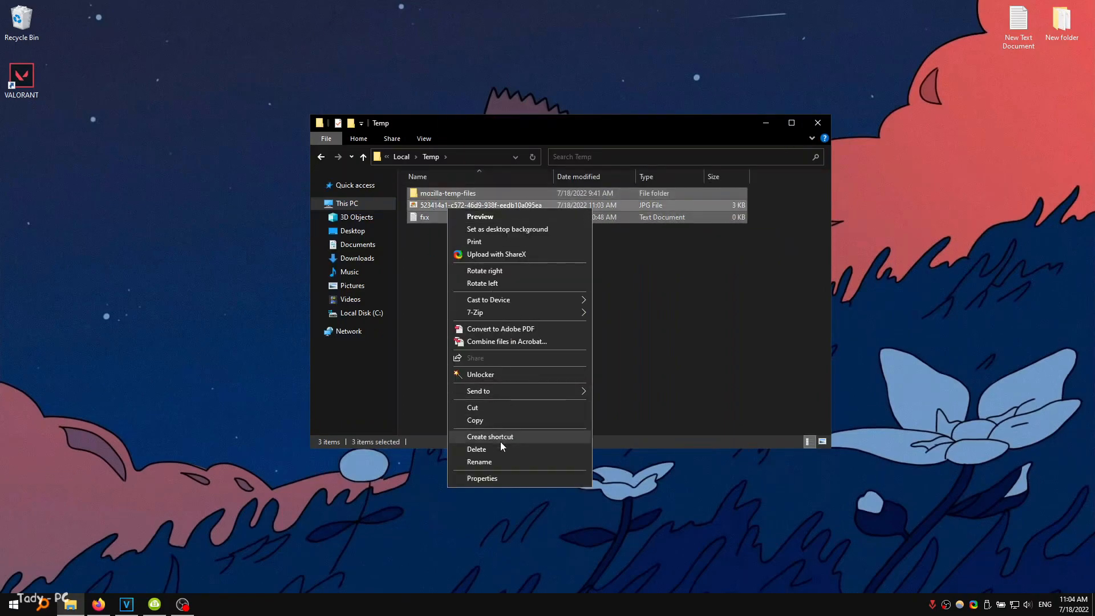
{"action": "left_click", "coordinate": [476, 449]}
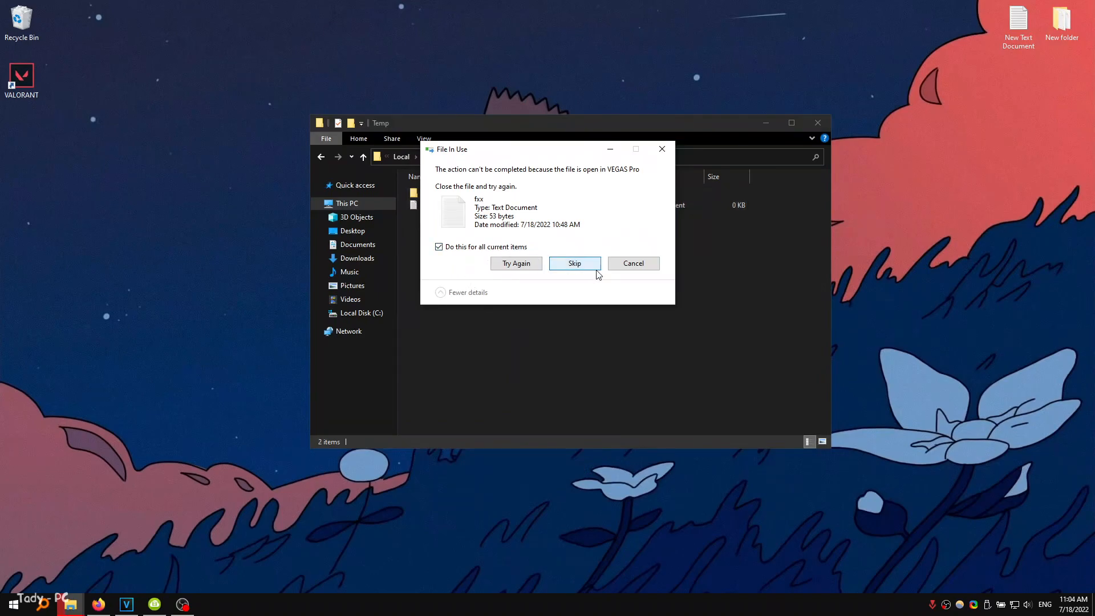
{"action": "left_click", "coordinate": [574, 264]}
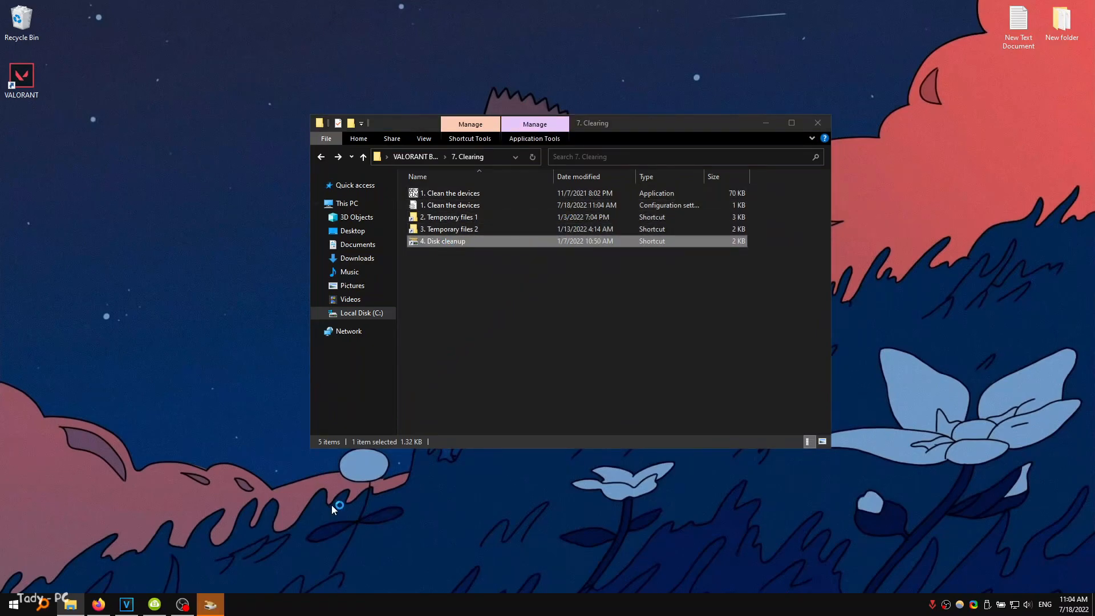
- Launch the Disk cleanup shortcut and delete about 5.76 GB of checked junk from C:
{"action": "double_click", "coordinate": [444, 241]}
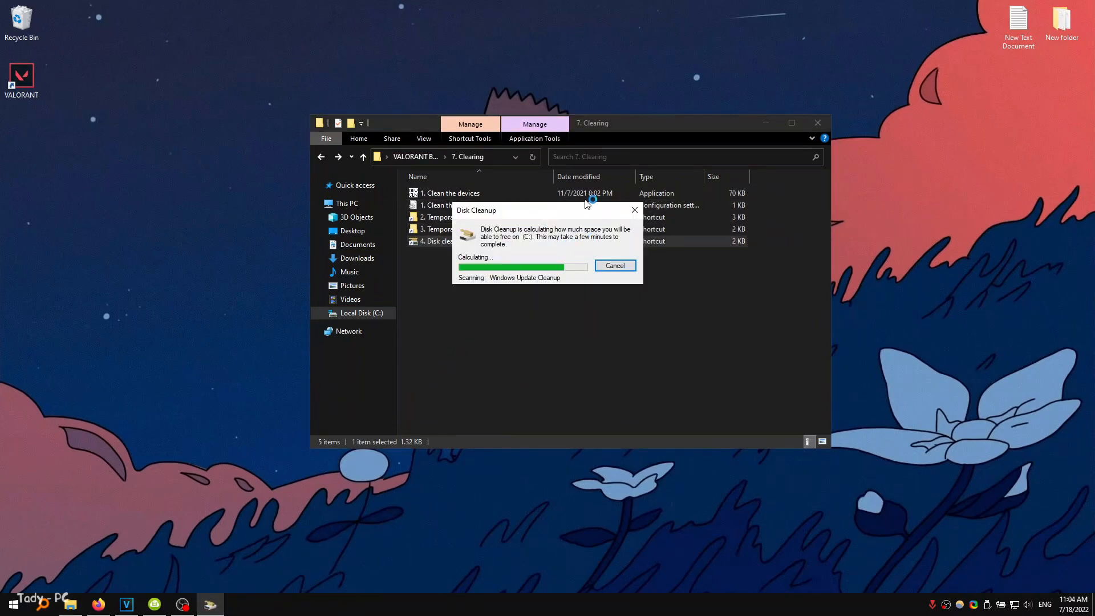
{"action": "mouse_move", "coordinate": [559, 286]}
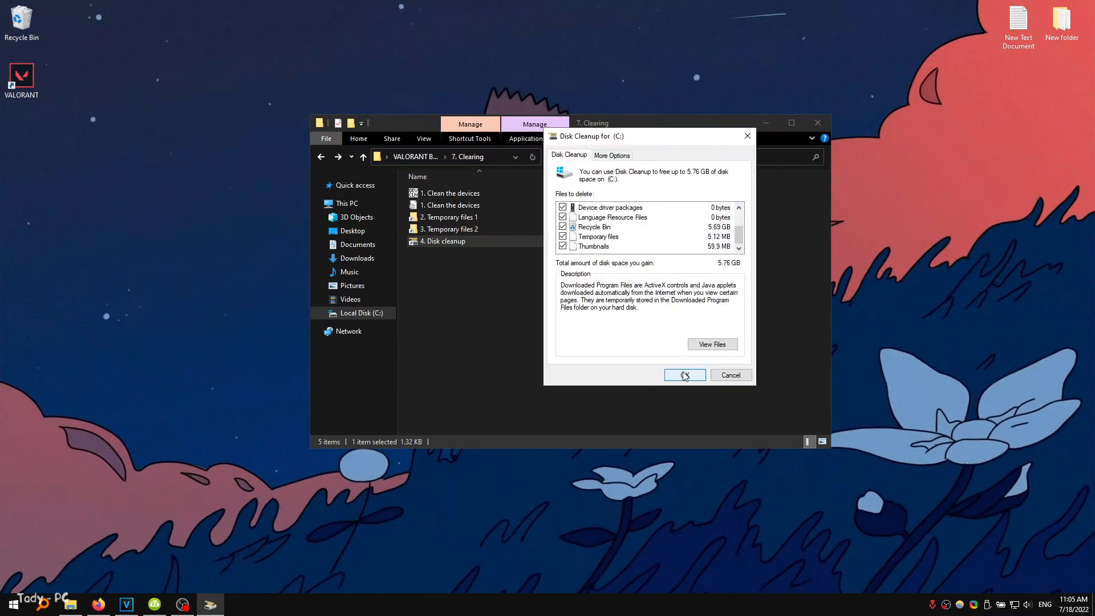
{"action": "left_click", "coordinate": [684, 375]}
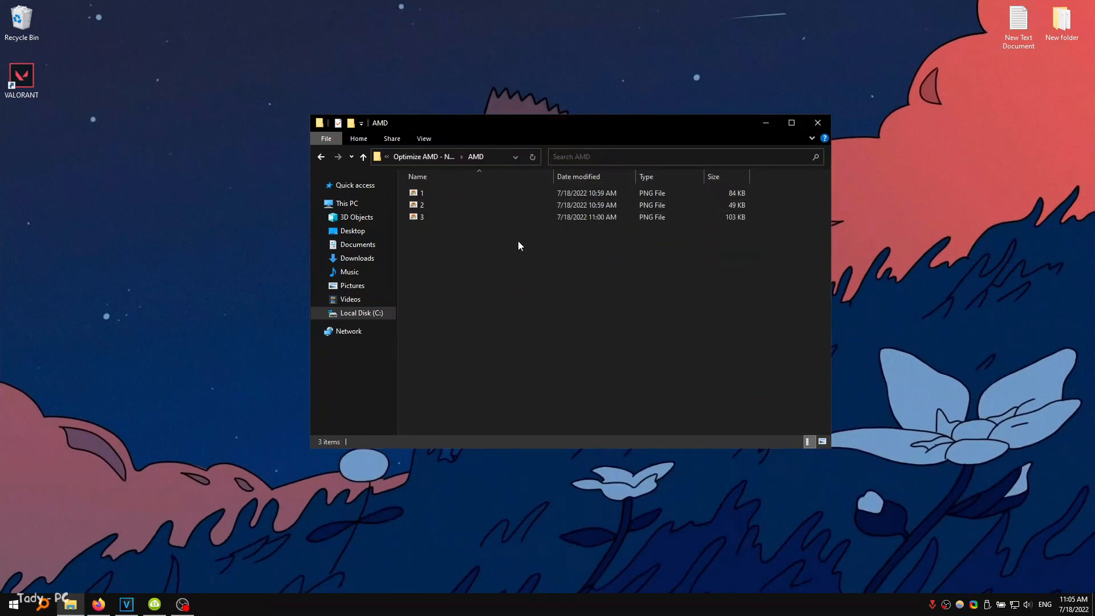
- Page through the AMD and NVIDIA recommended settings screenshots in Photo Viewer
{"action": "double_click", "coordinate": [422, 193]}
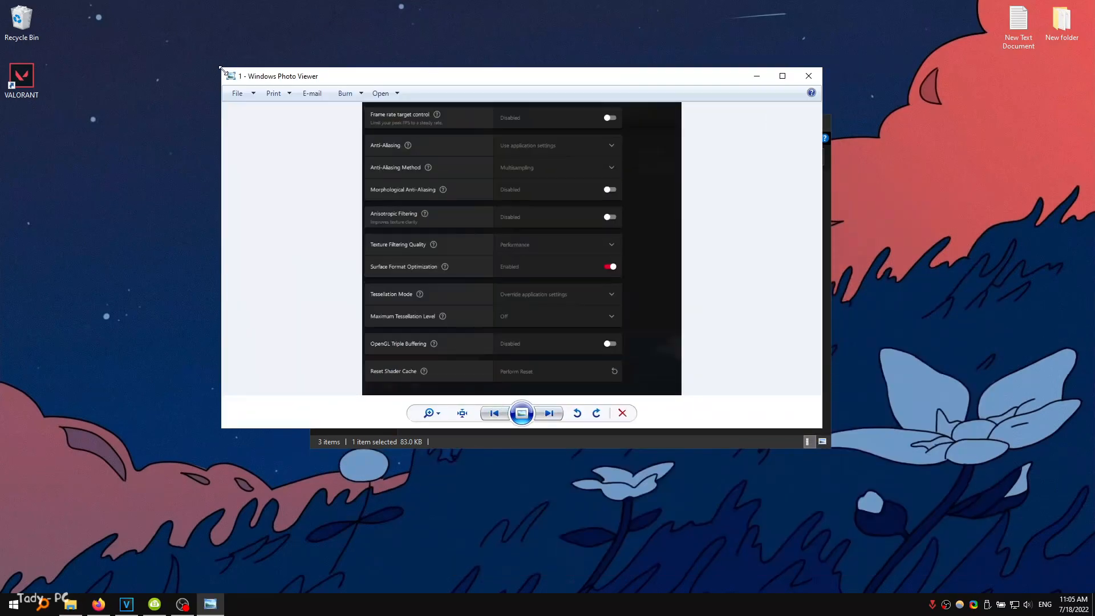
{"action": "left_click", "coordinate": [549, 413]}
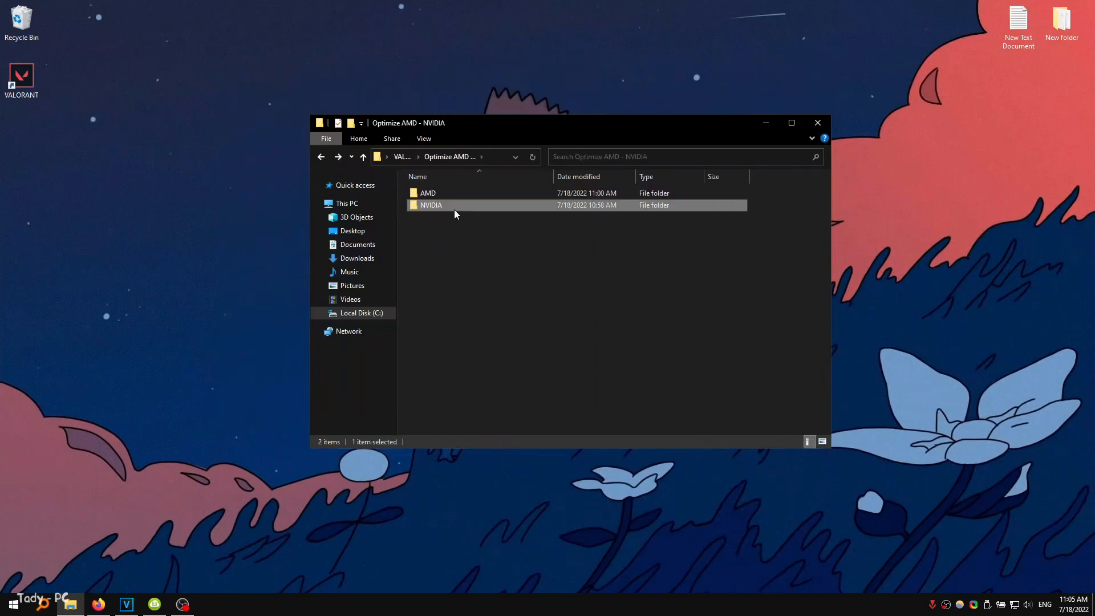
{"action": "double_click", "coordinate": [432, 205]}
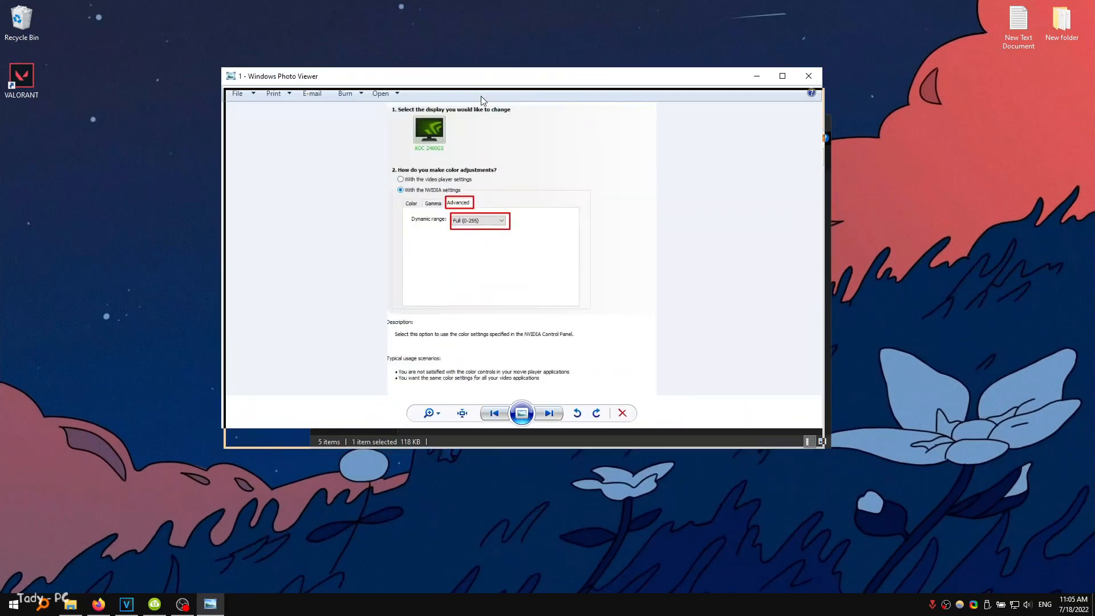
{"action": "left_click_drag", "start_coordinate": [480, 76], "coordinate": [531, 126]}
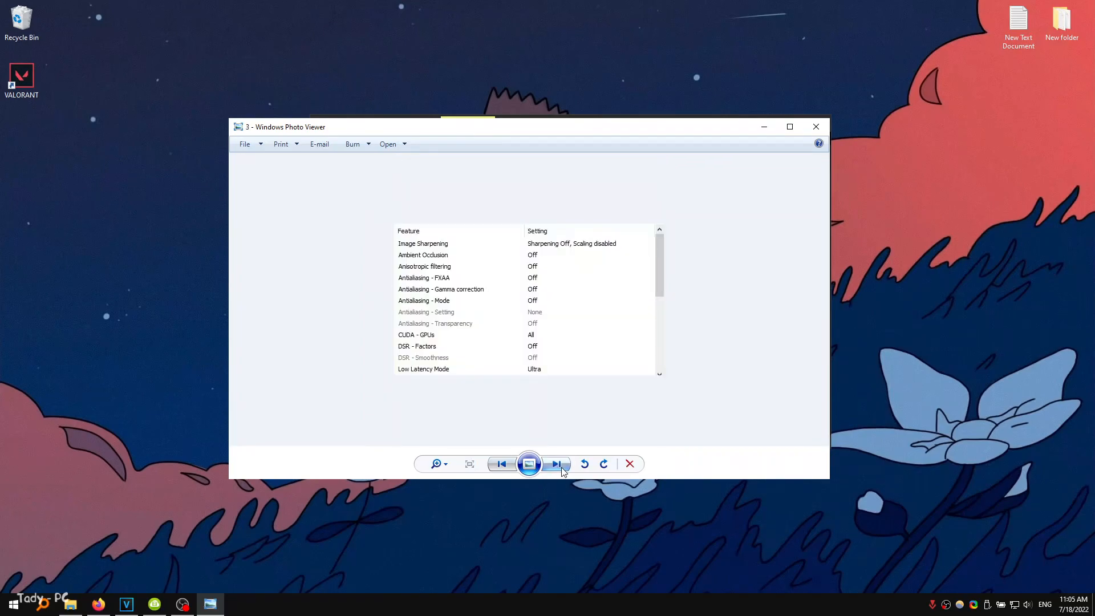
{"action": "left_click", "coordinate": [556, 464]}
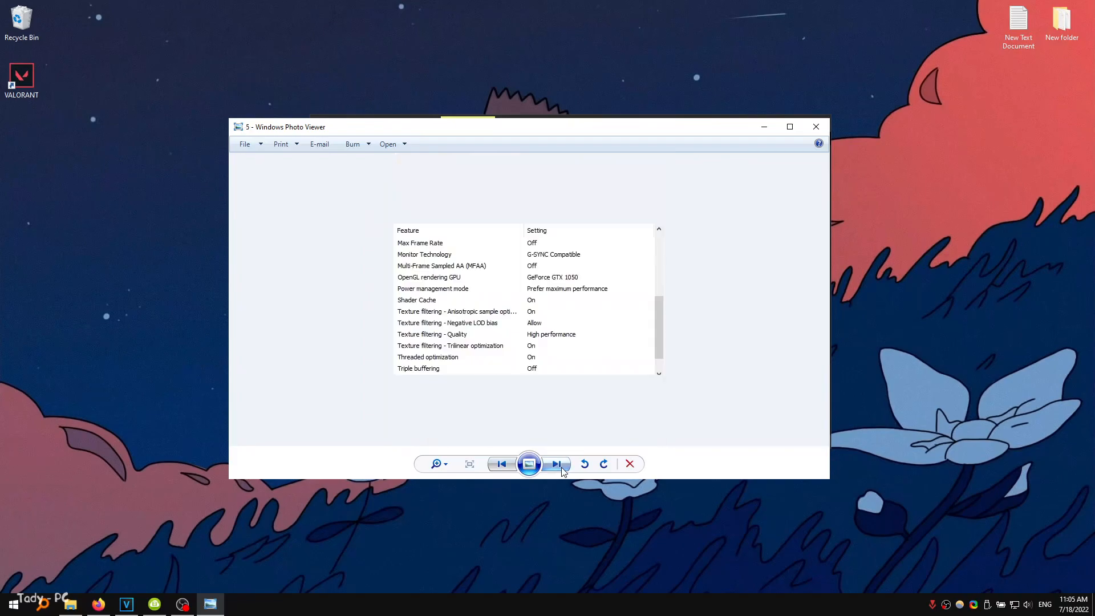
{"action": "left_click", "coordinate": [556, 463]}
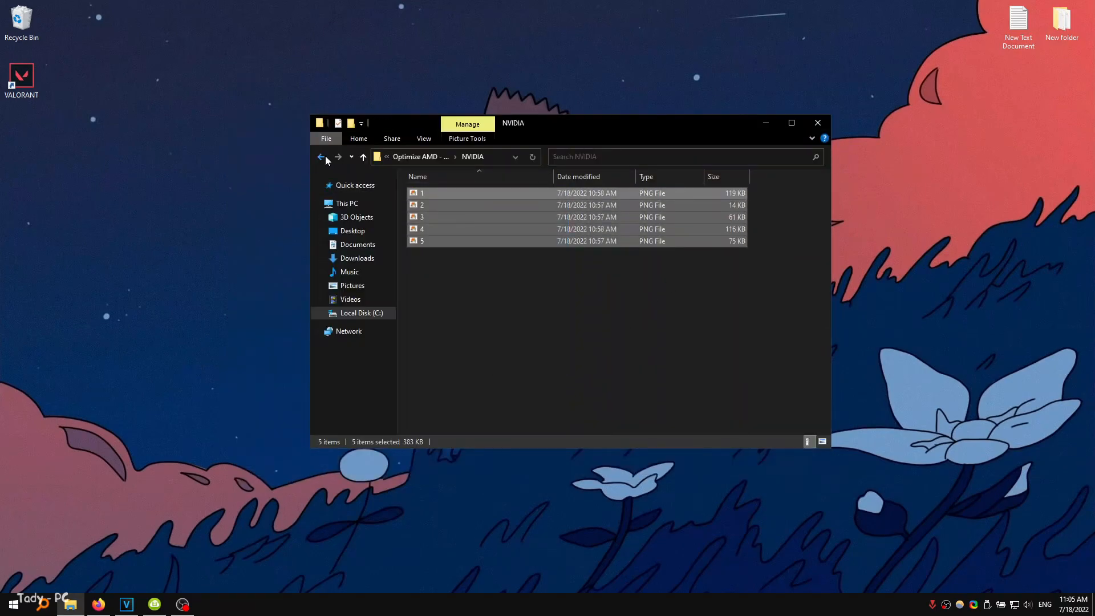
- Merge the 8. Disable Windows Antivirus registry tweak and open the Performance settings shortcut
{"action": "left_click", "coordinate": [320, 157]}
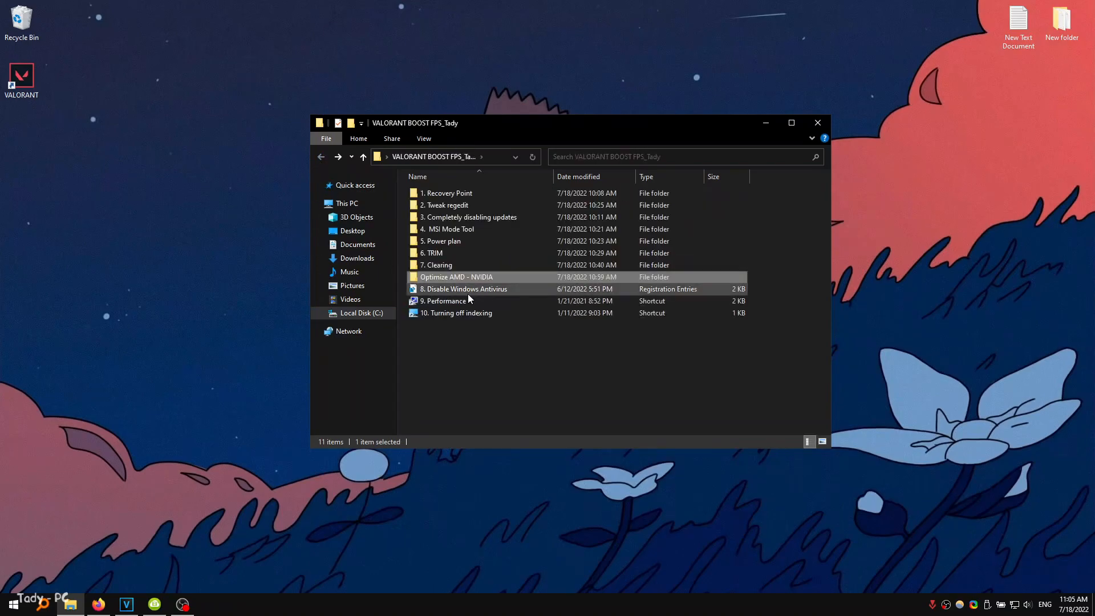
{"action": "double_click", "coordinate": [466, 289]}
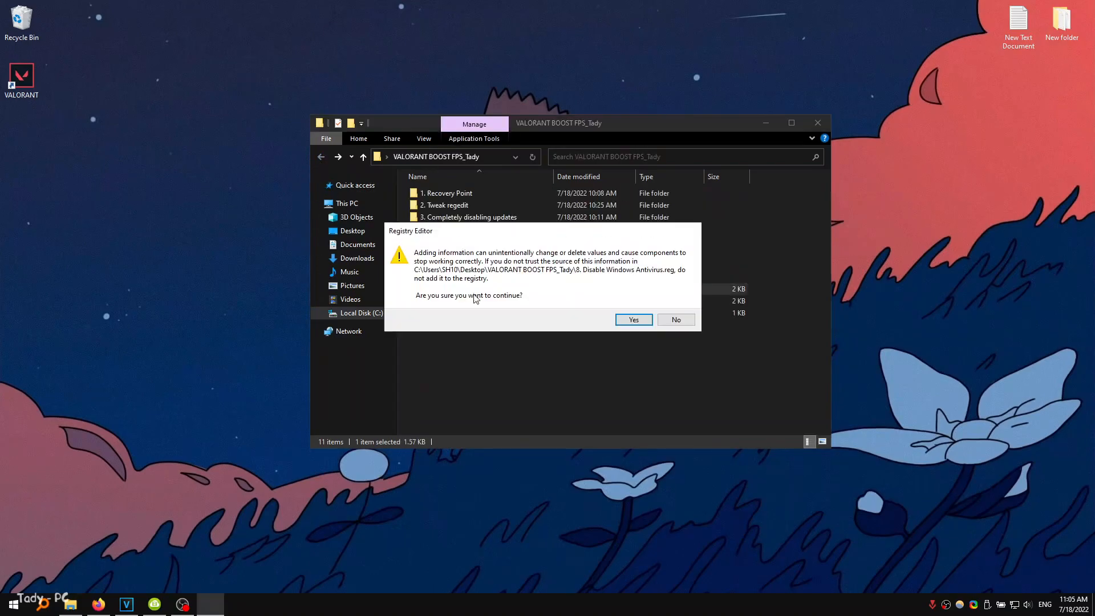
{"action": "left_click", "coordinate": [633, 320]}
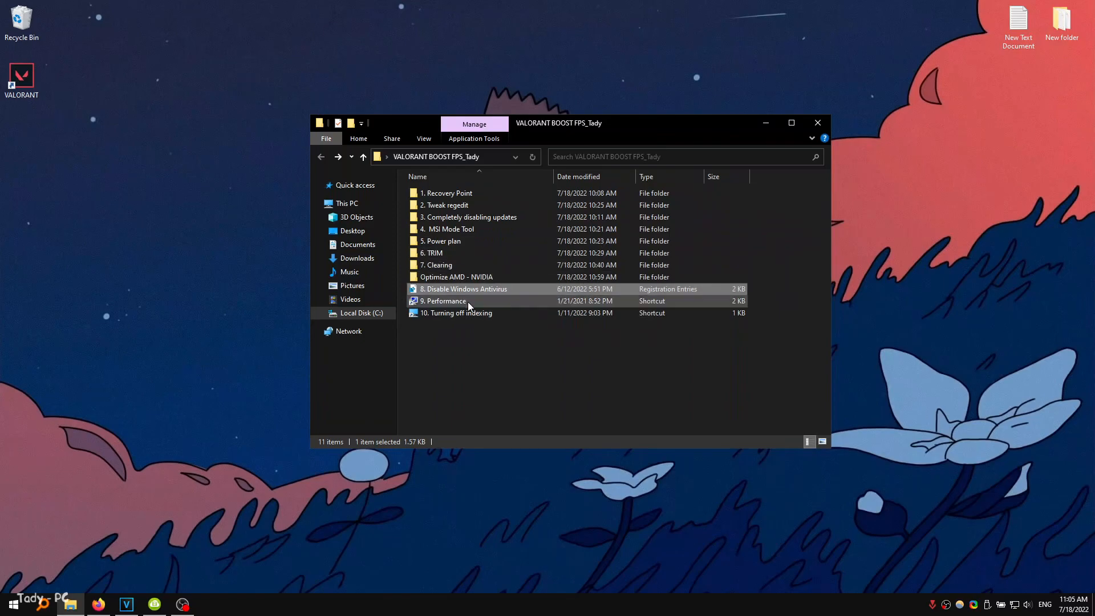
{"action": "double_click", "coordinate": [445, 301]}
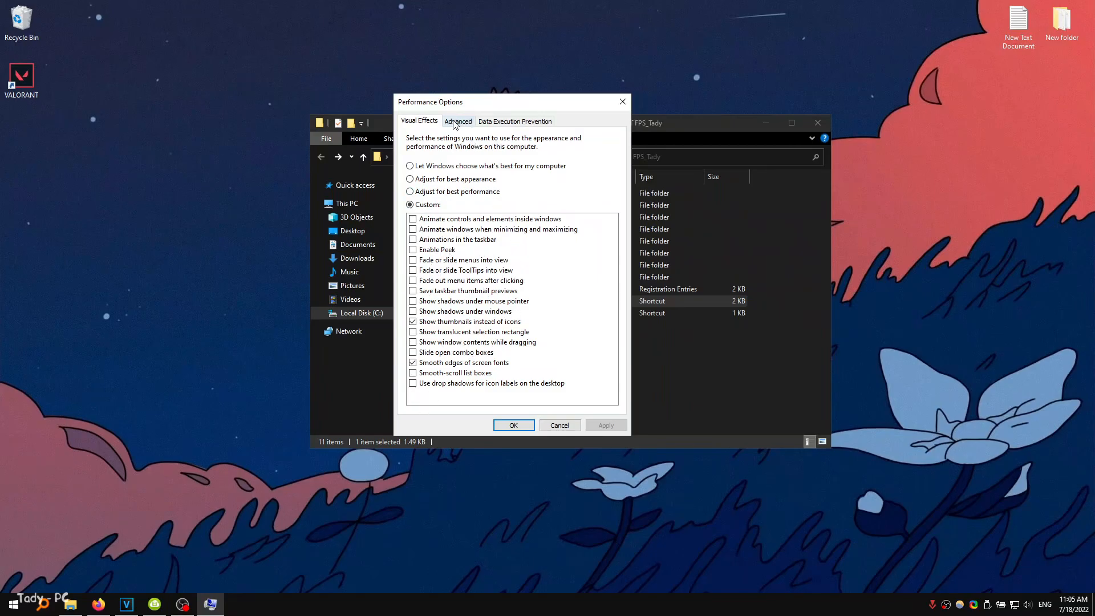
- Untick automatic paging file size management for all drives, confirm, and dismiss the restart warning
{"action": "left_click", "coordinate": [457, 121]}
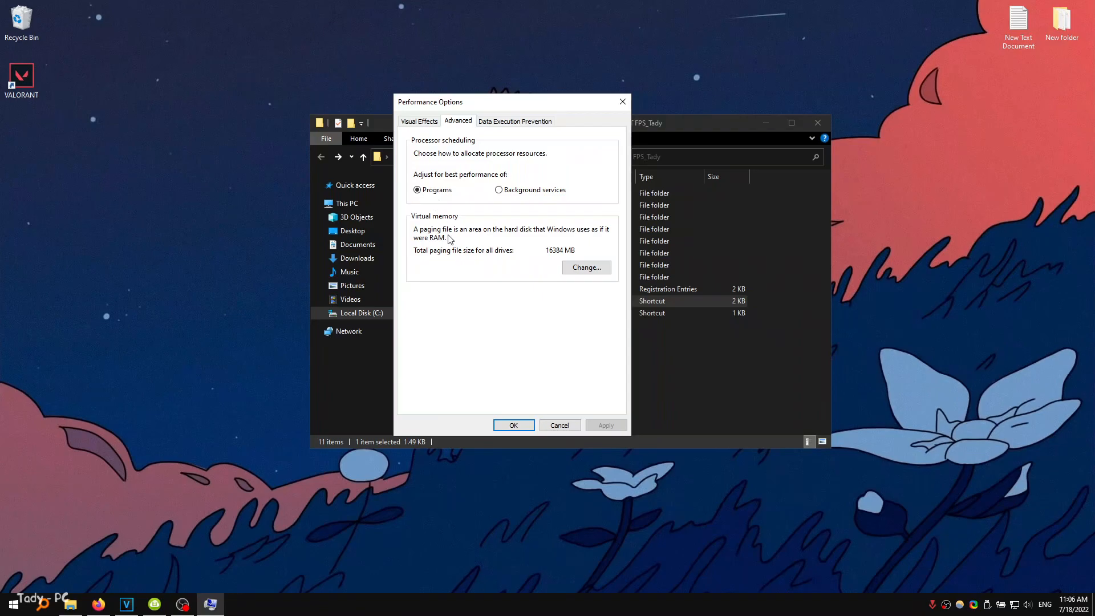
{"action": "left_click", "coordinate": [585, 268]}
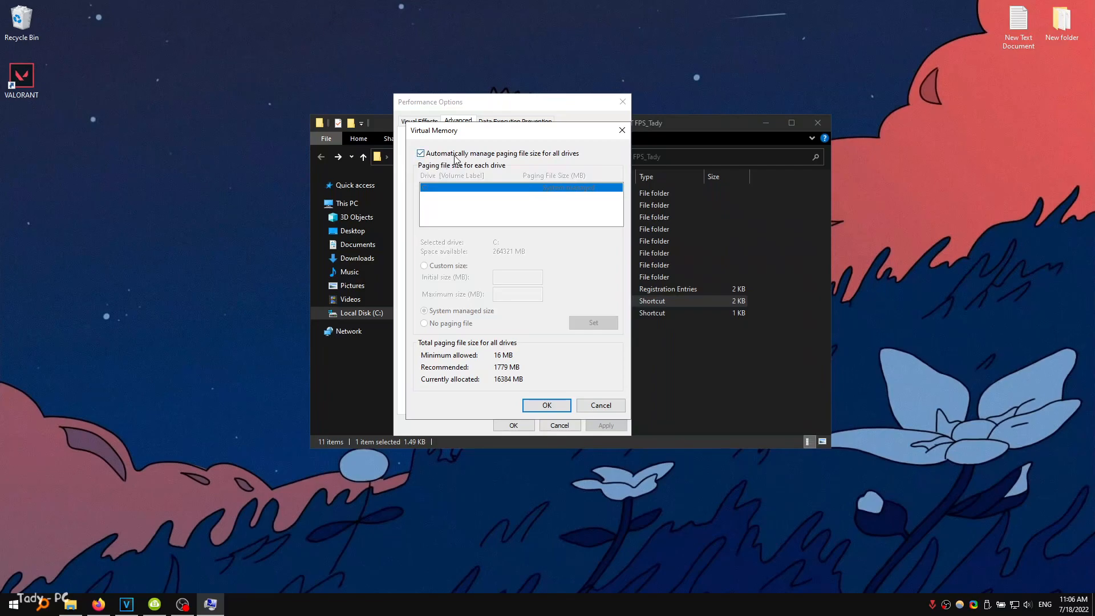
{"action": "left_click", "coordinate": [420, 153]}
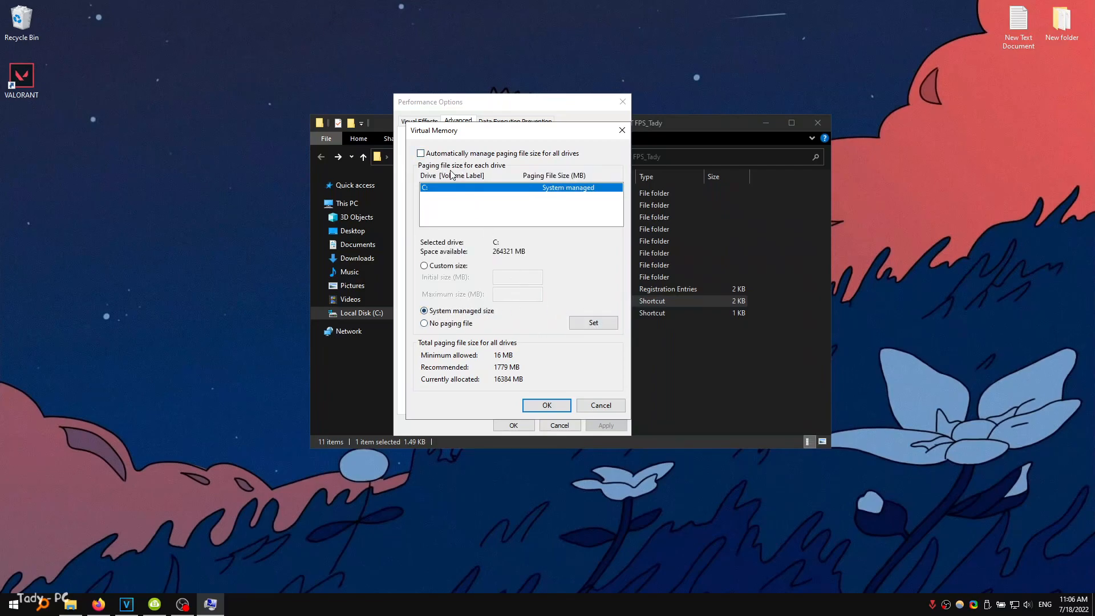
{"action": "left_click", "coordinate": [547, 405]}
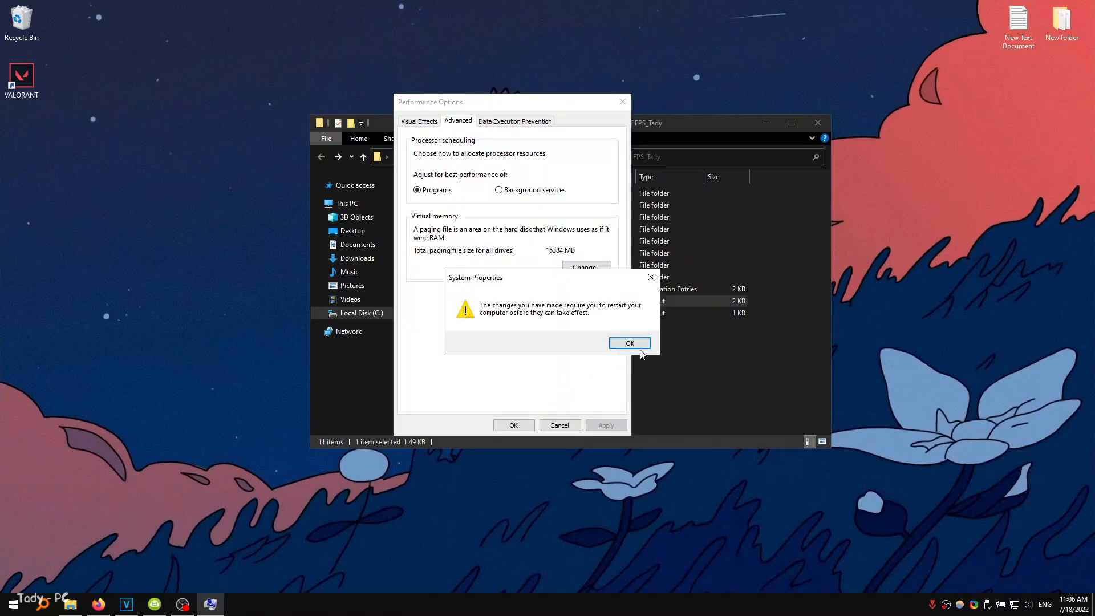
{"action": "left_click", "coordinate": [628, 343]}
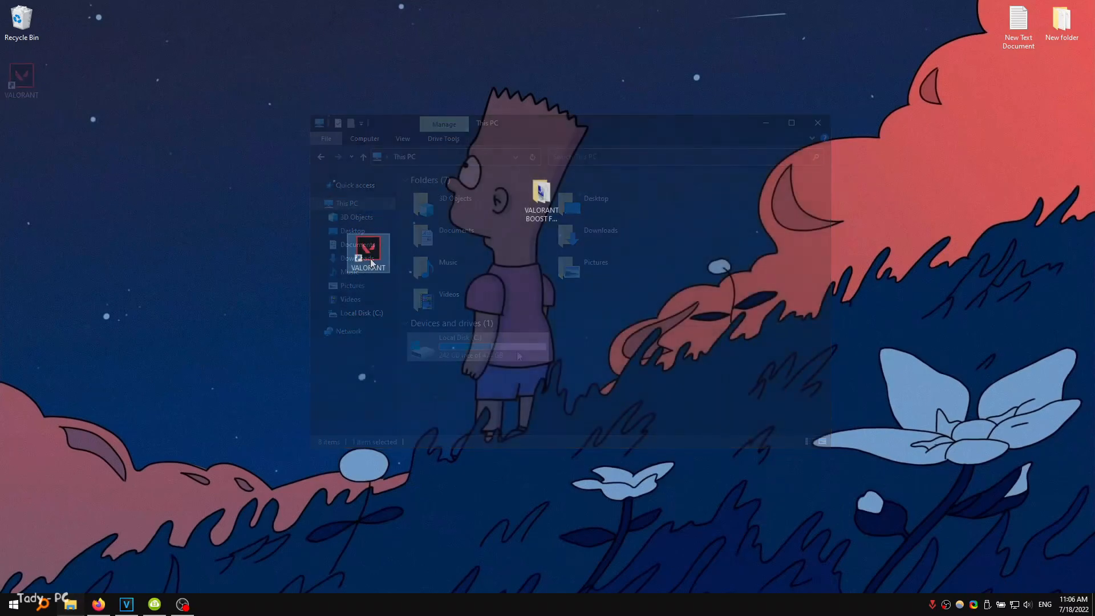
- Disable fullscreen optimizations in the VALORANT shortcut's compatibility properties, then launch VALORANT
{"action": "right_click", "coordinate": [368, 248]}
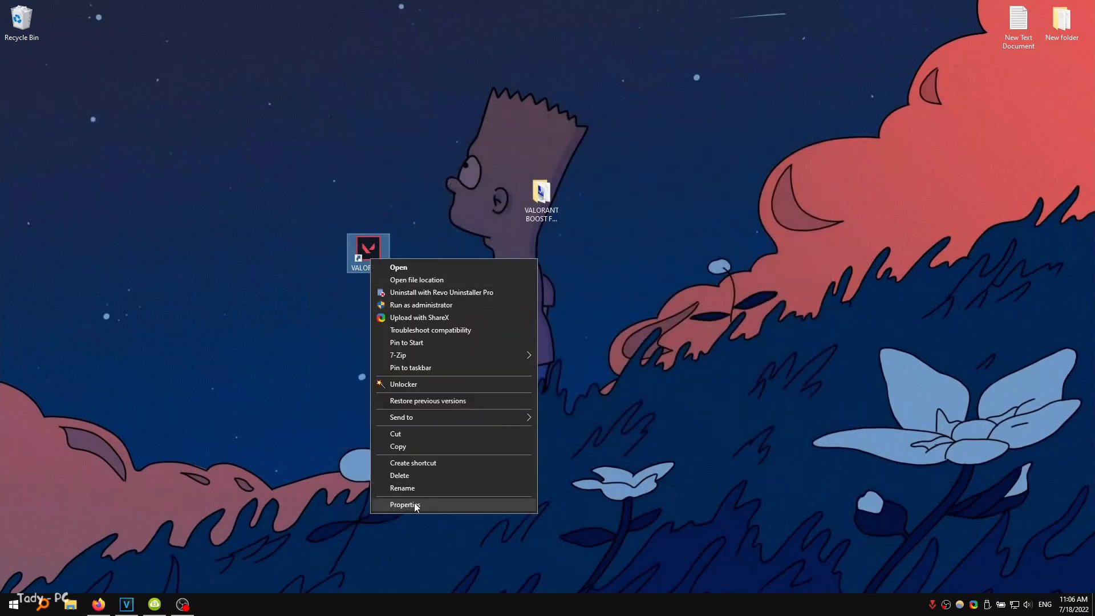
{"action": "left_click", "coordinate": [405, 504]}
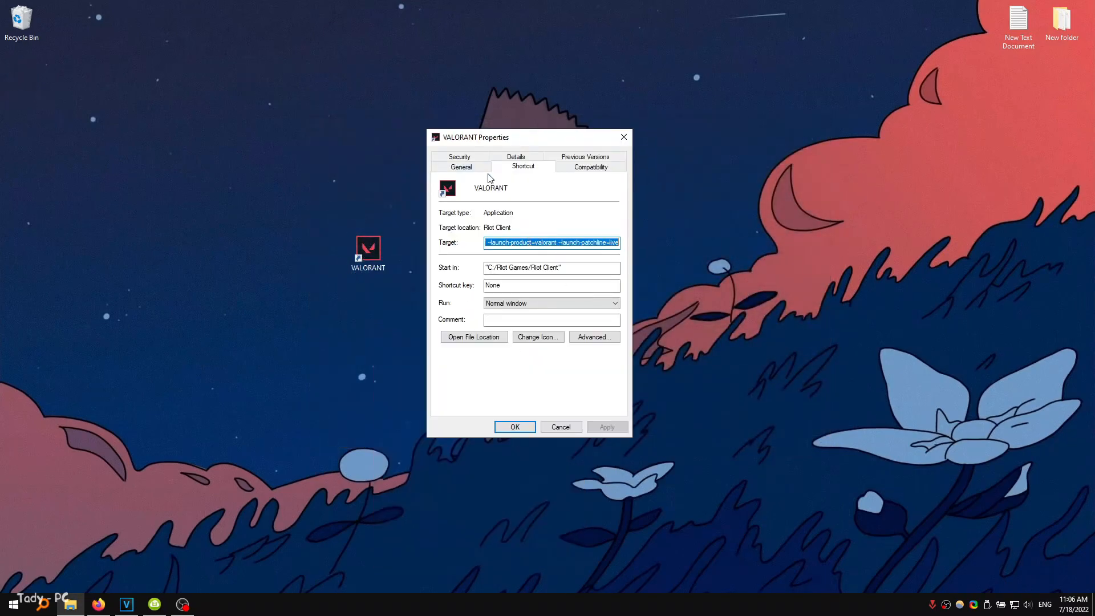
{"action": "left_click", "coordinate": [590, 166]}
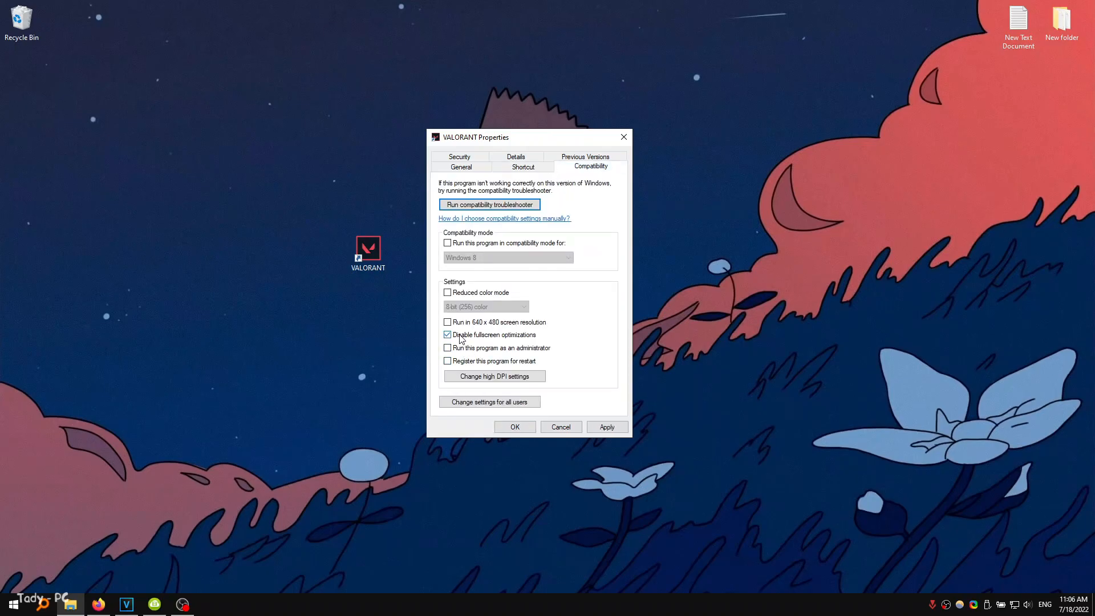
{"action": "left_click", "coordinate": [494, 376]}
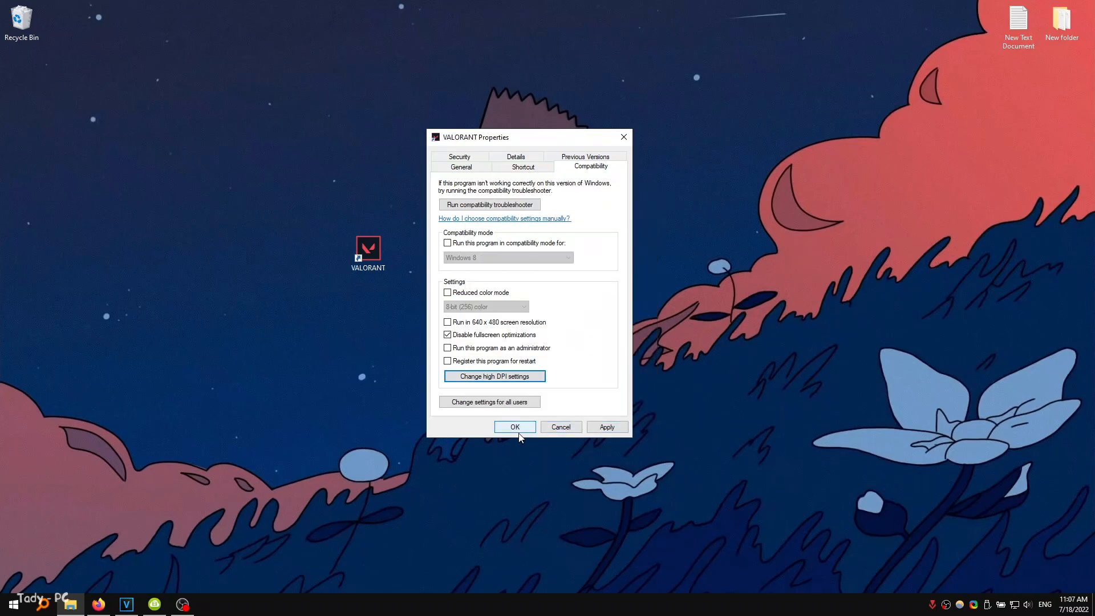
{"action": "left_click", "coordinate": [514, 427]}
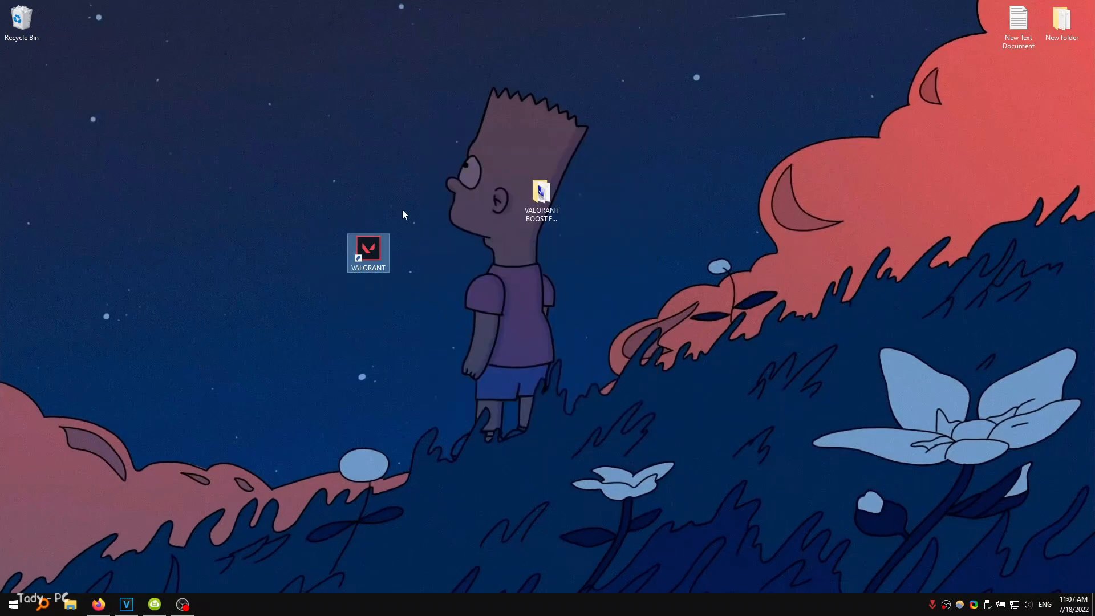
{"action": "double_click", "coordinate": [368, 250]}
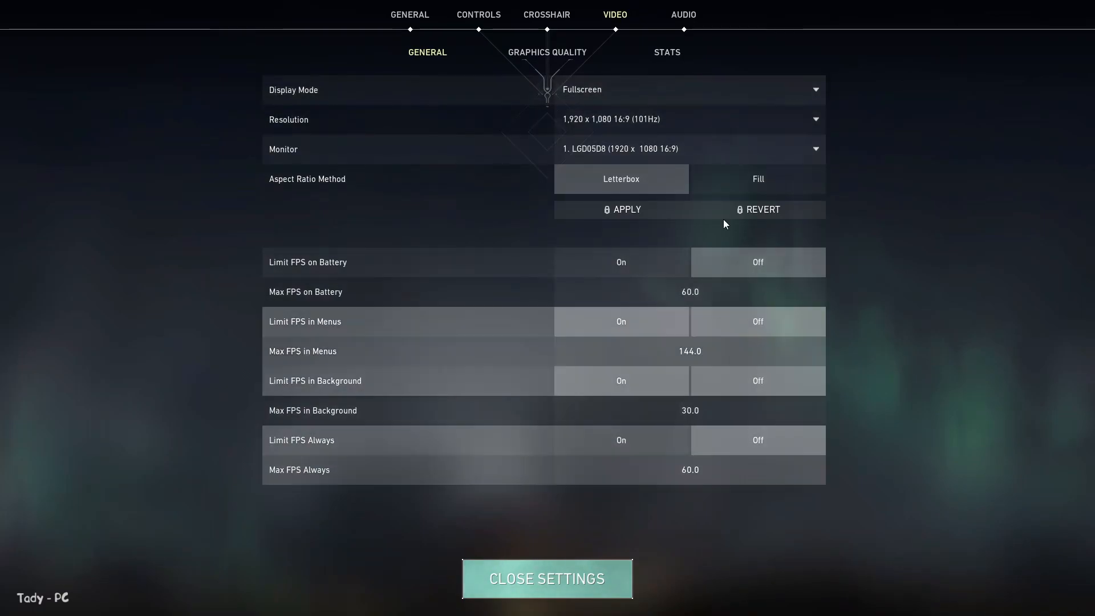
- Review VALORANT Graphics Quality: Low qualities, VSync, anti-aliasing, bloom, distortion and shadows off
{"action": "left_click", "coordinate": [547, 52]}
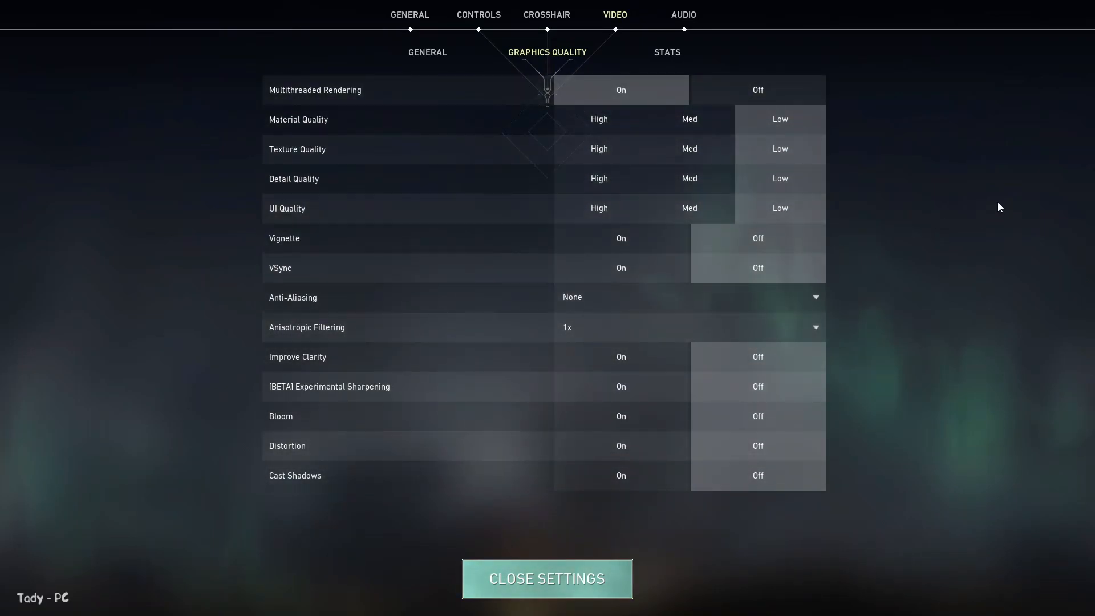
{"action": "left_click", "coordinate": [547, 578]}
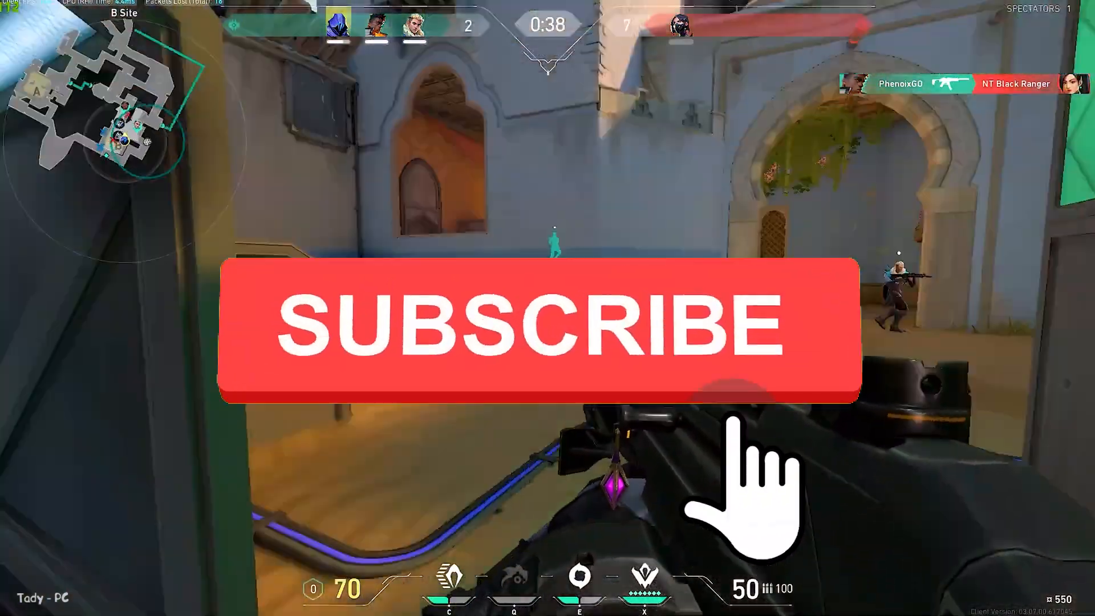
{"action": "left_click", "coordinate": [534, 324]}
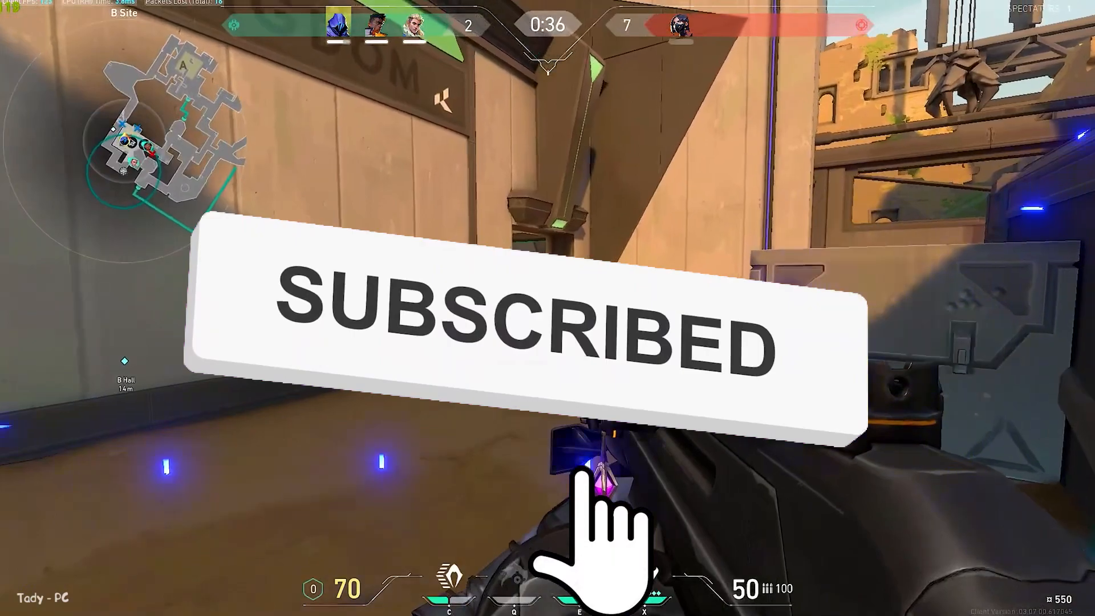